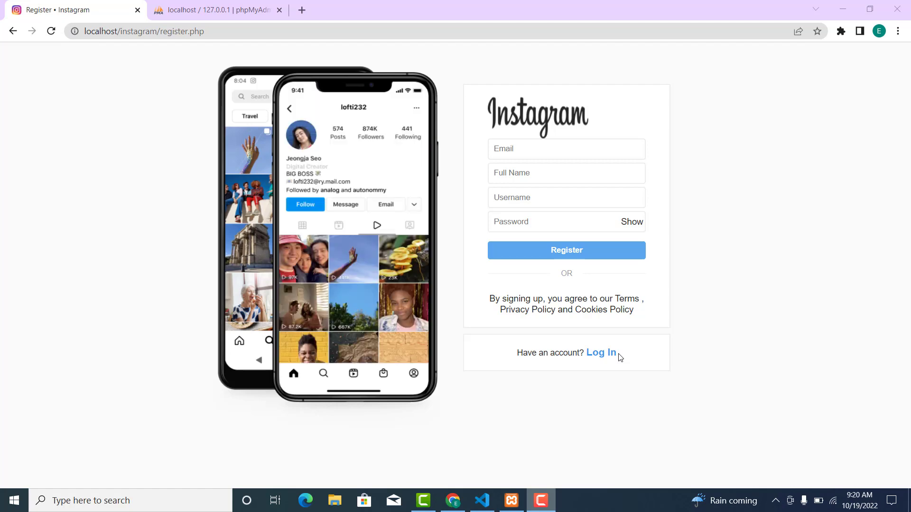
Bring up the XAMPP Control Panel showing Apache and MySQL running.
left_click(511, 501)
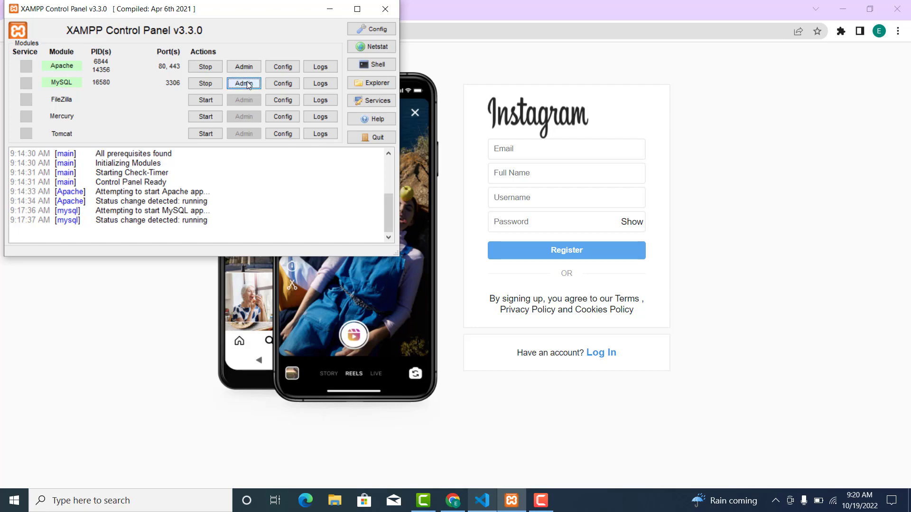
From MySQL Admin, create a new empty database named instagram.
left_click(243, 84)
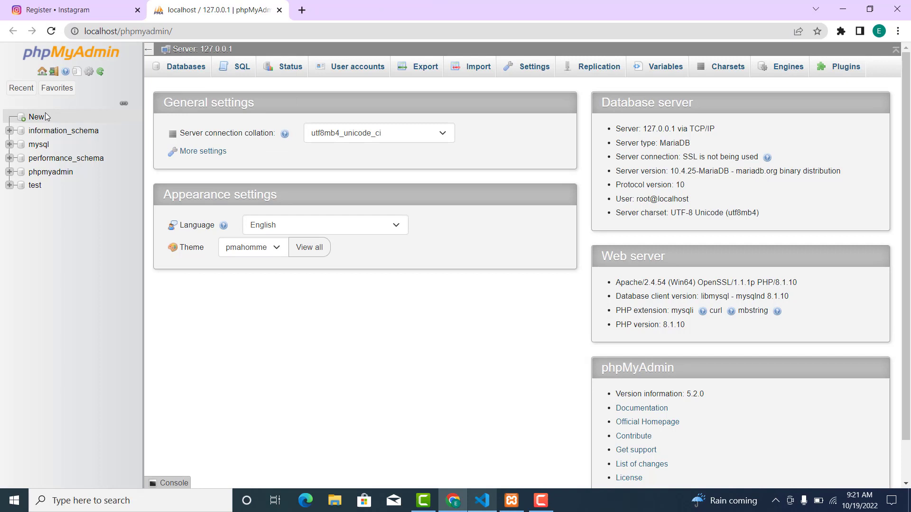
mouse_move(34, 121)
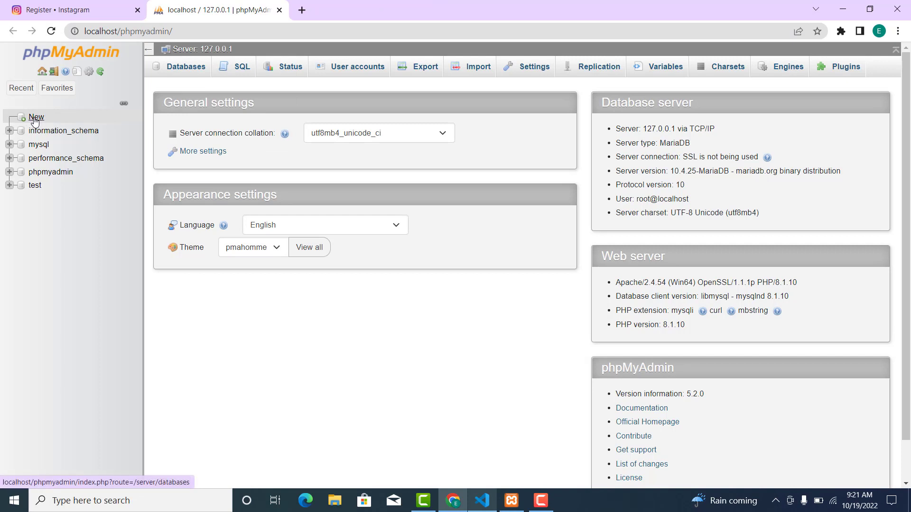
left_click(36, 118)
type("instagram")
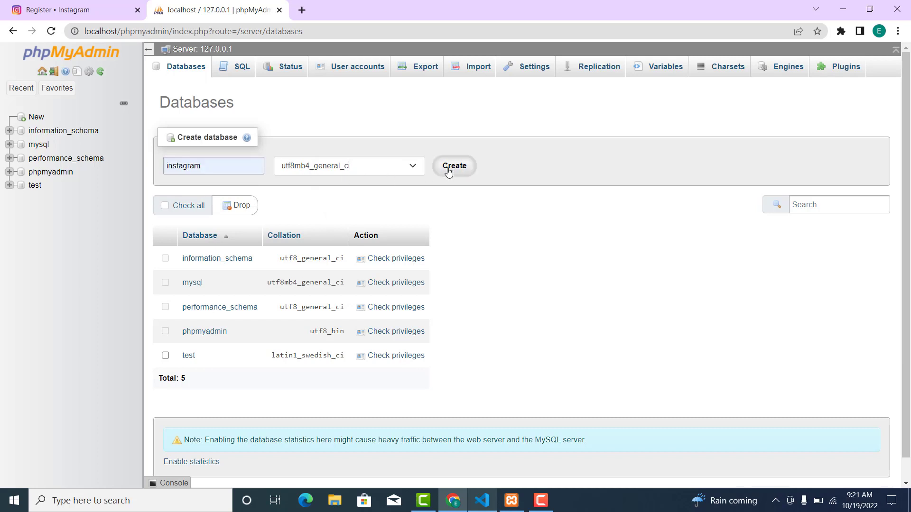
left_click(453, 165)
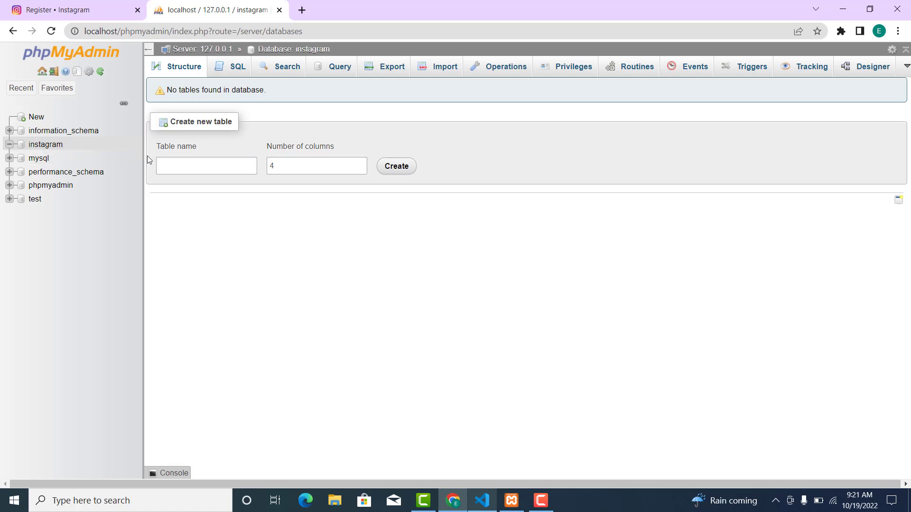
mouse_move(154, 151)
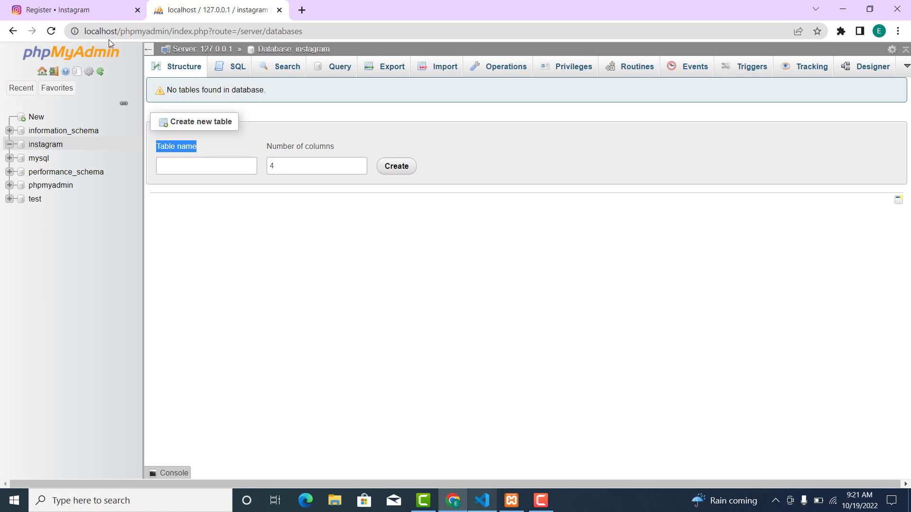
Create a table named users with 4 columns in the instagram database.
left_click(62, 10)
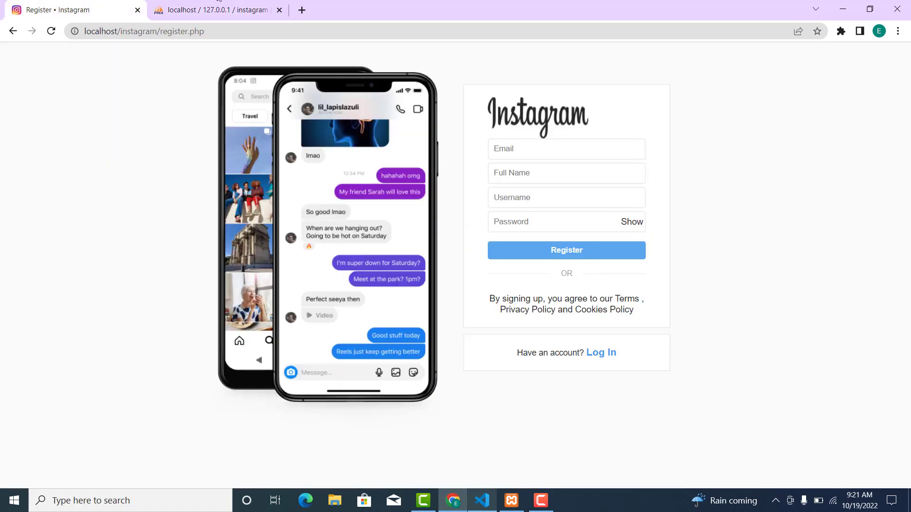
left_click(215, 9)
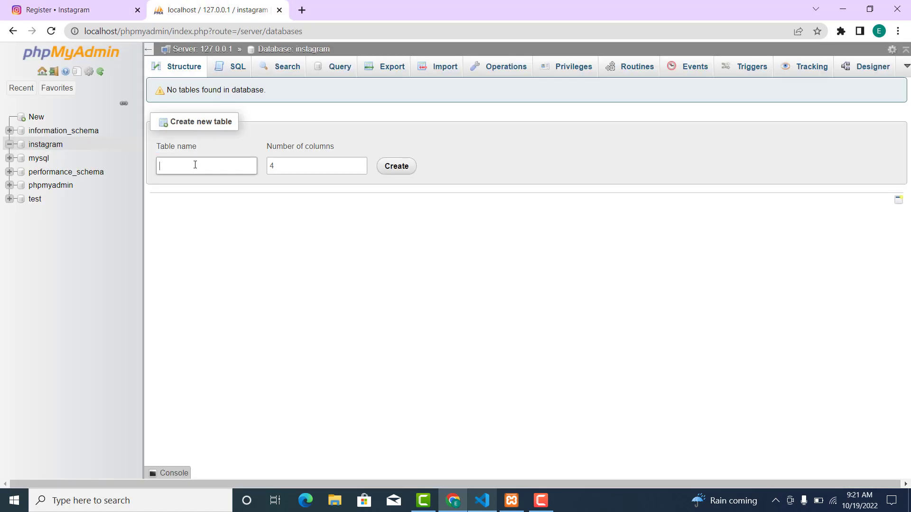
type("users")
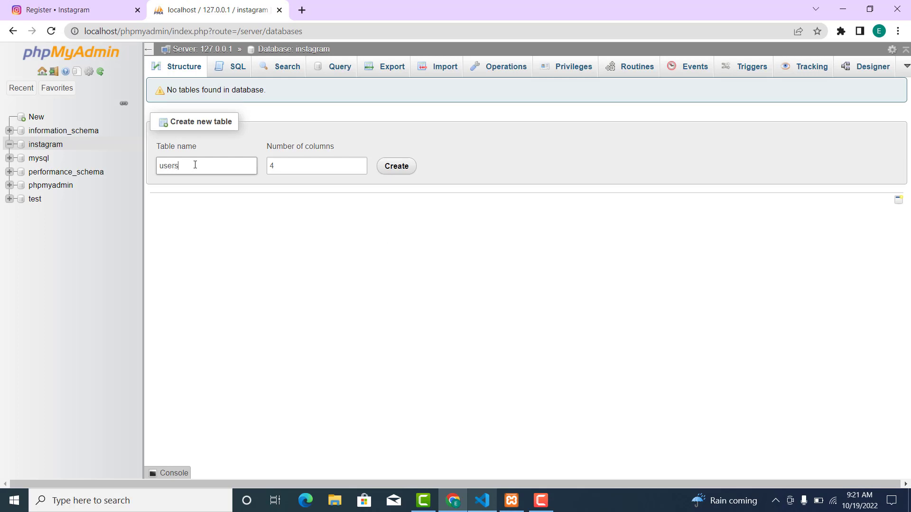
mouse_move(404, 179)
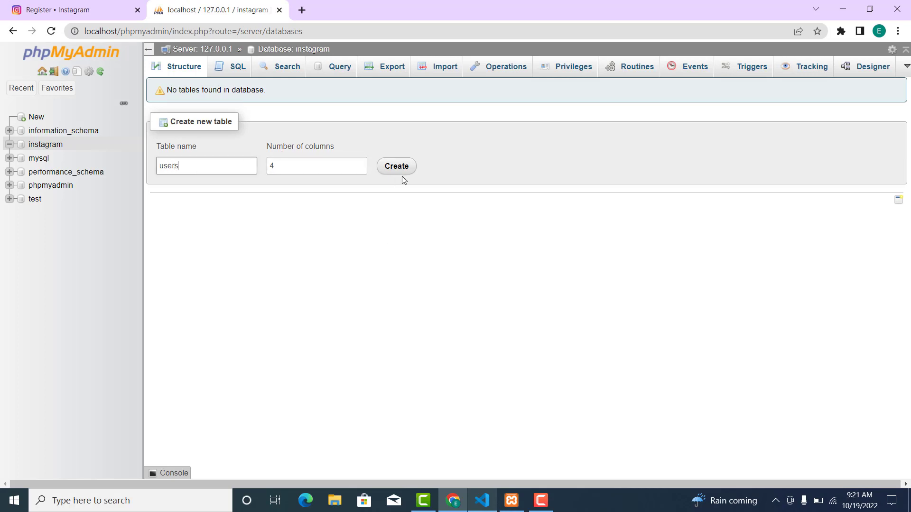
left_click(397, 166)
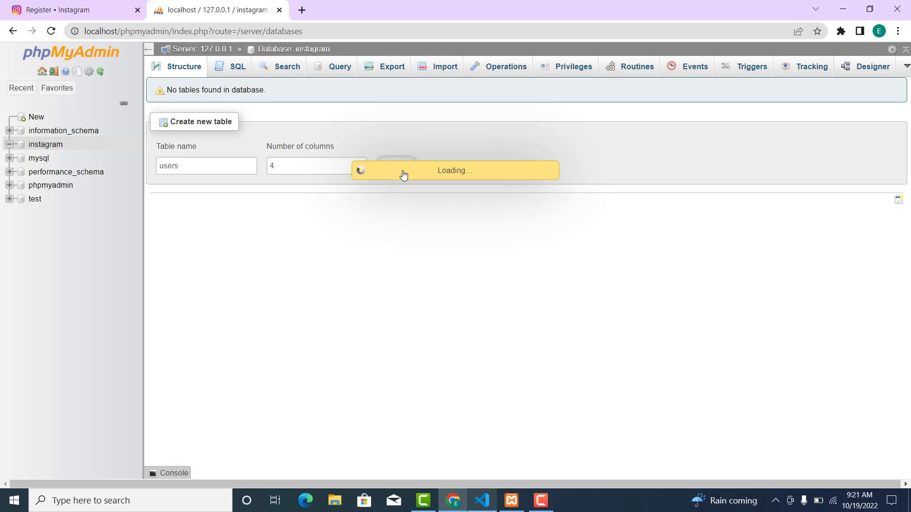
left_click(402, 163)
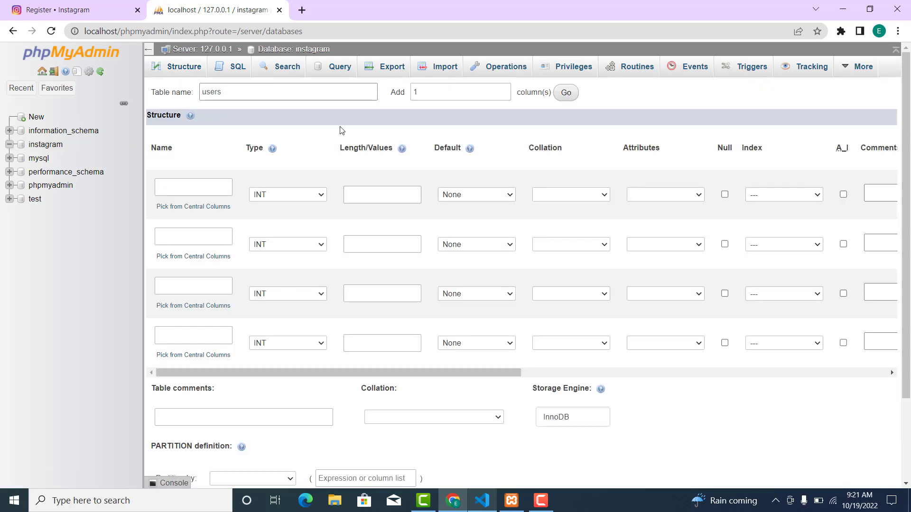
Define user_id as an auto-increment primary key column.
left_click(193, 187)
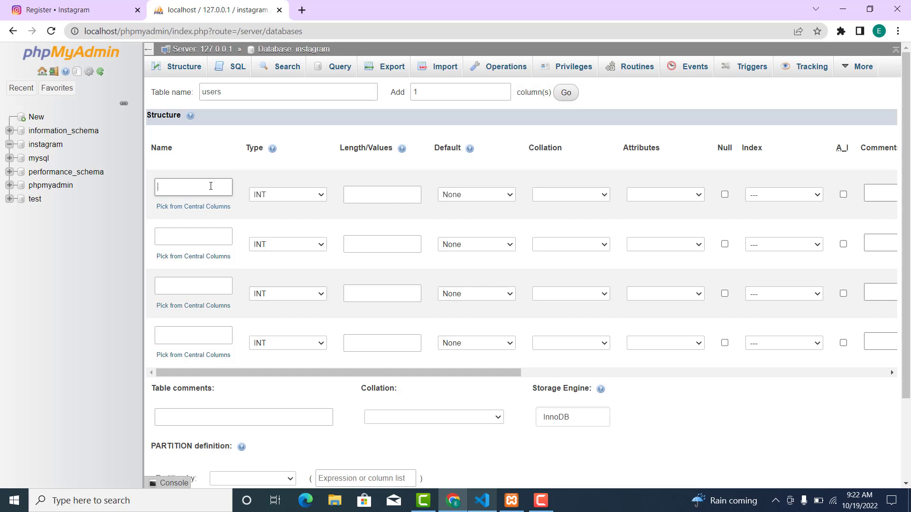
type("user_")
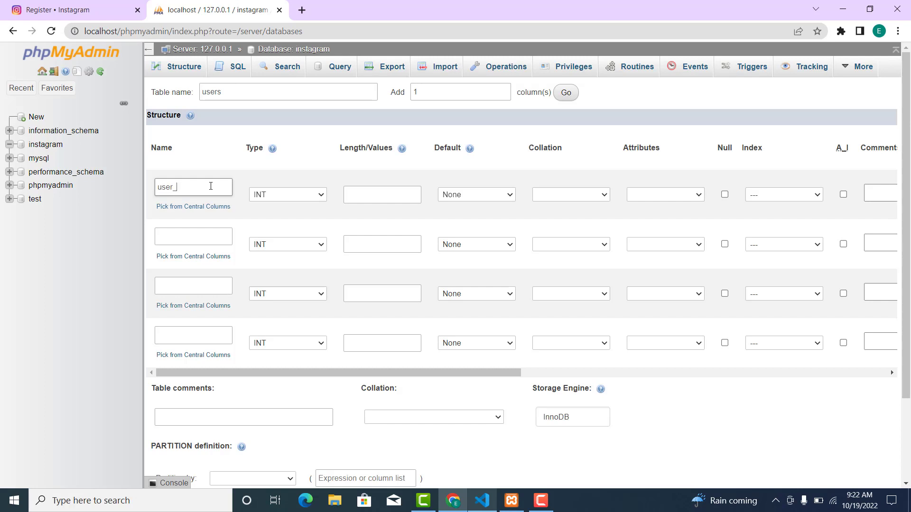
type("id")
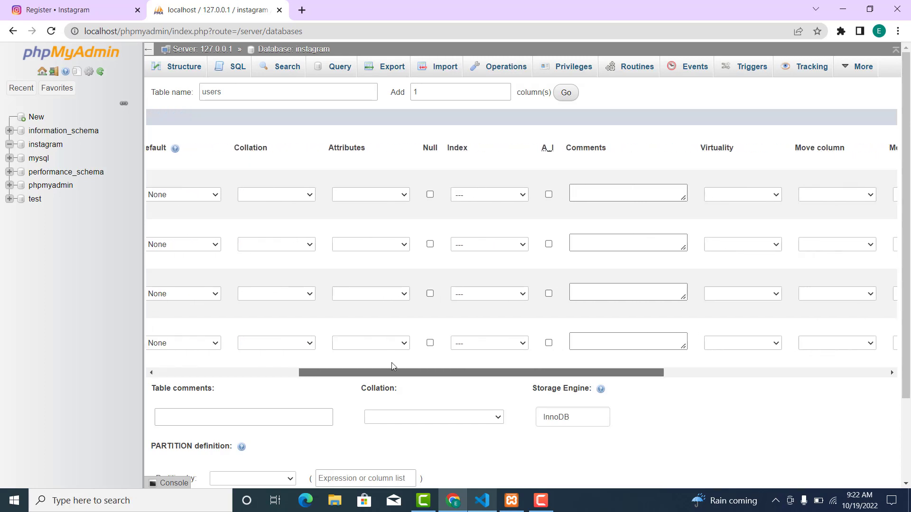
left_click(549, 195)
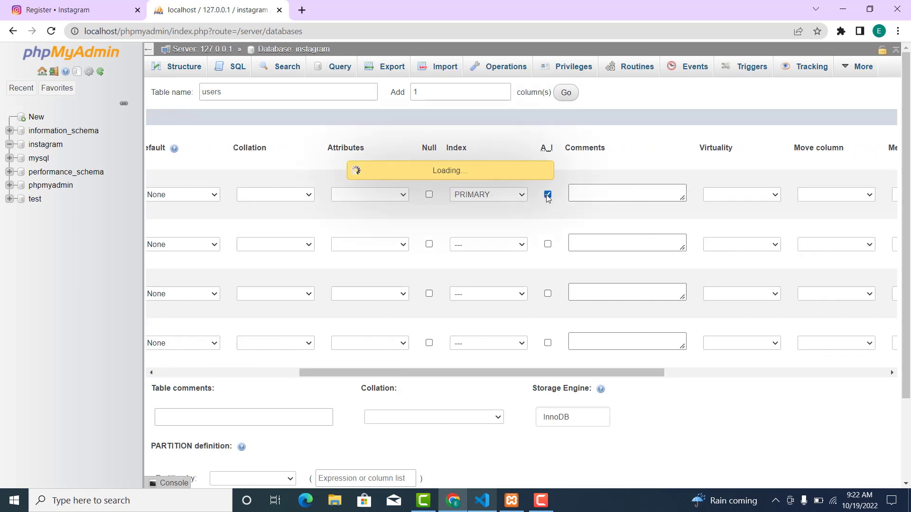
left_click(548, 195)
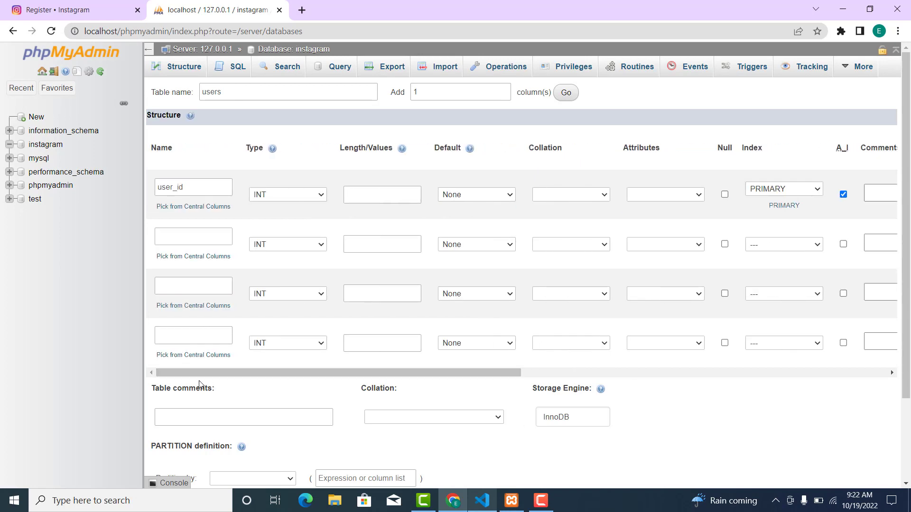
Define username, fullName and email as VARCHAR(255) columns and request more rows.
left_click(194, 236)
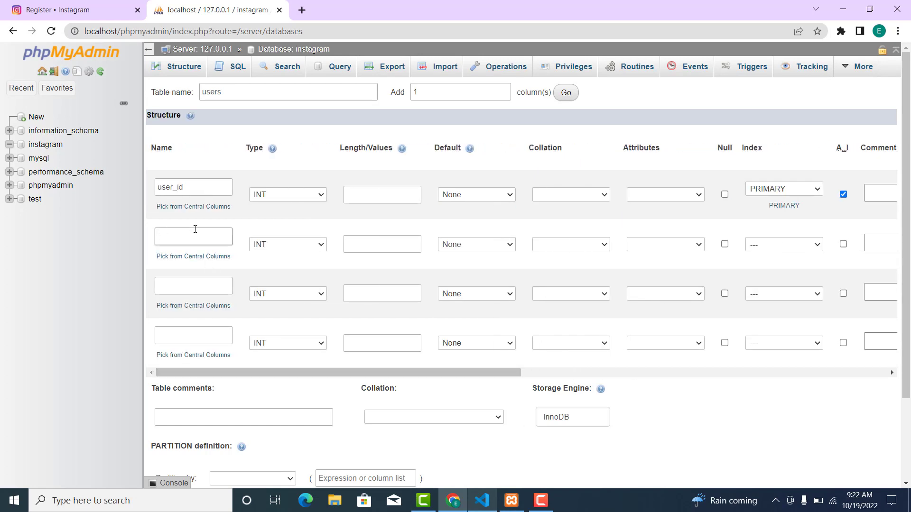
type("username")
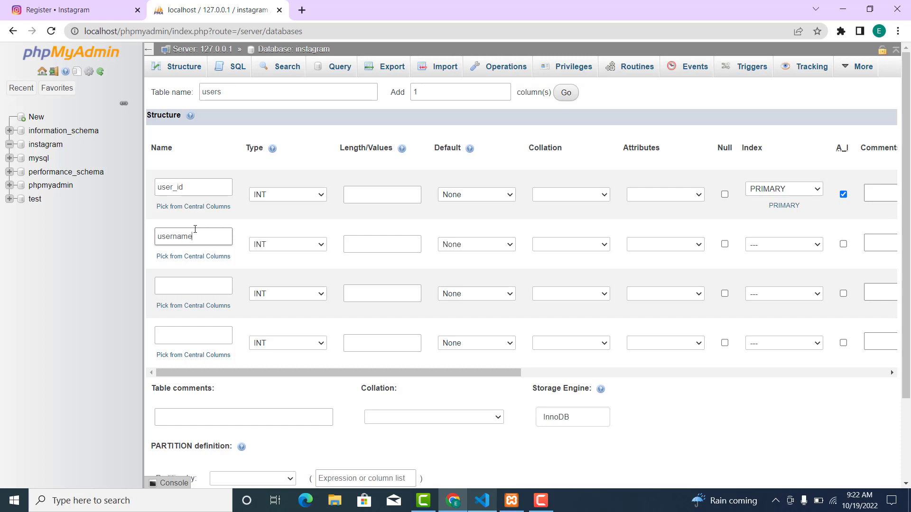
left_click(288, 245)
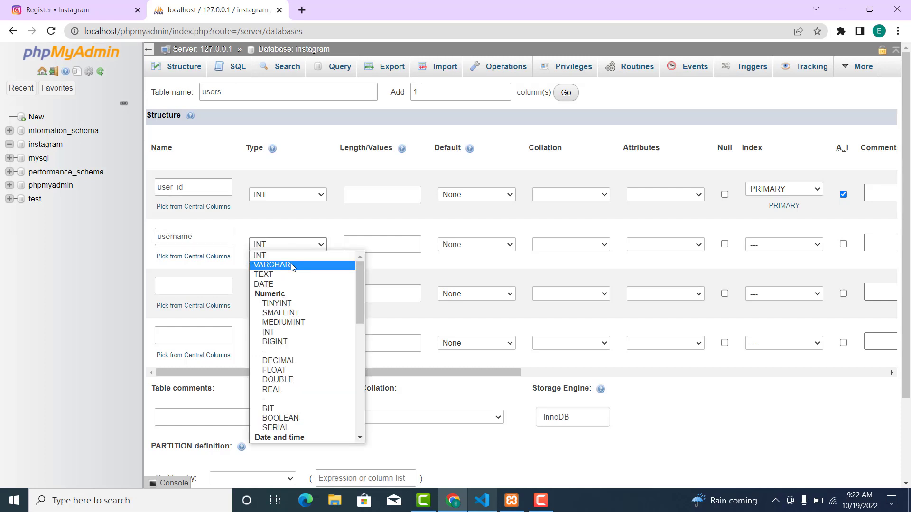
left_click(272, 265)
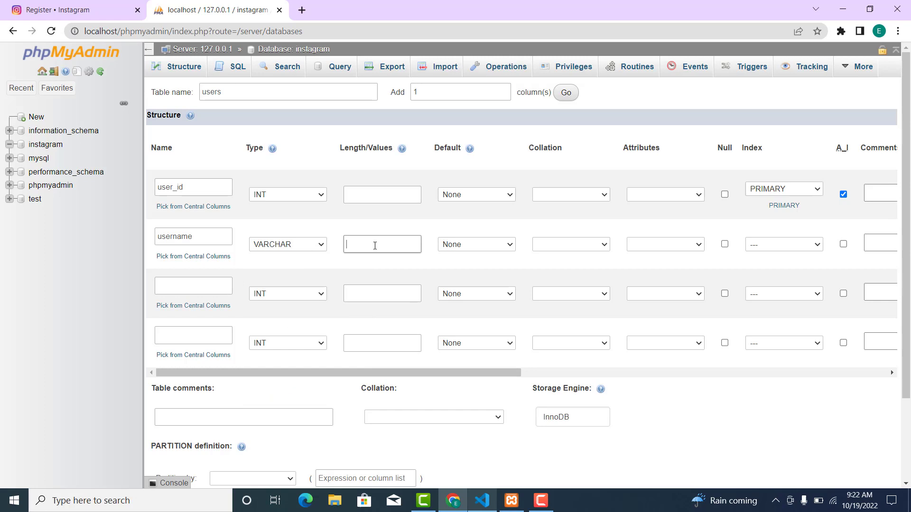
type("255")
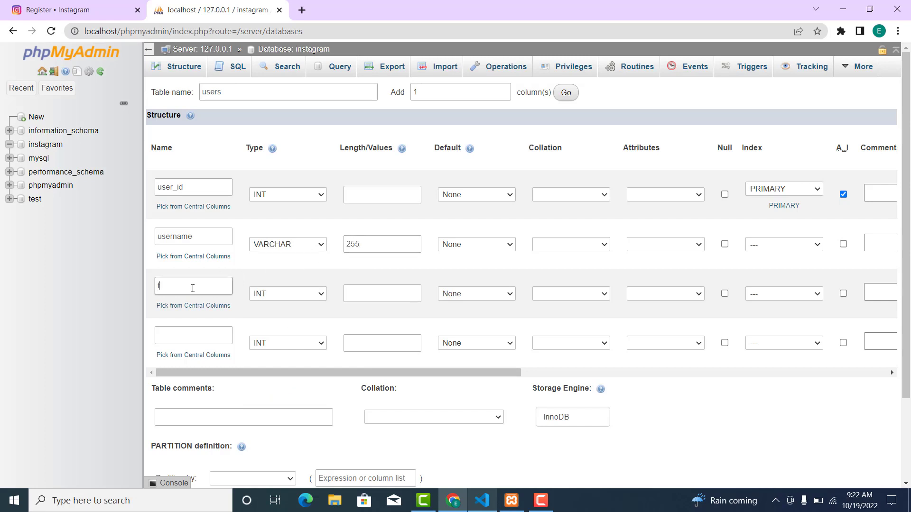
type("fullName")
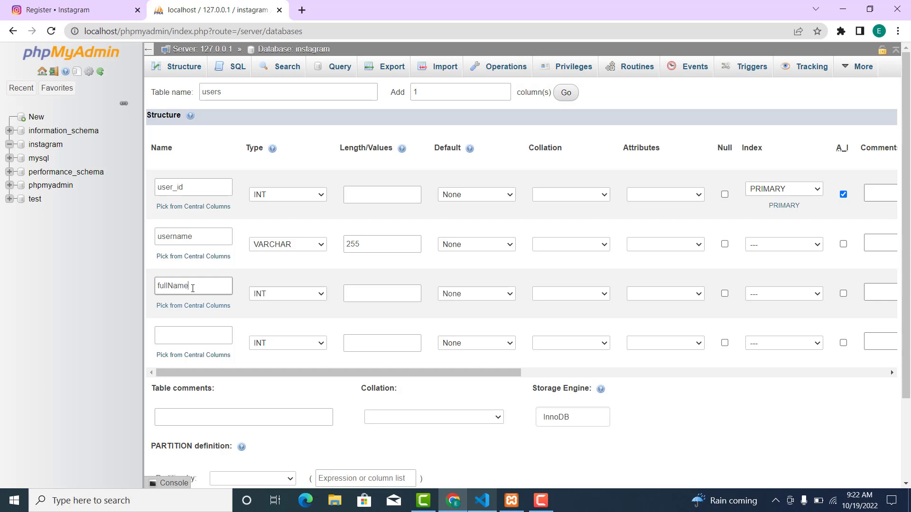
left_click(288, 294)
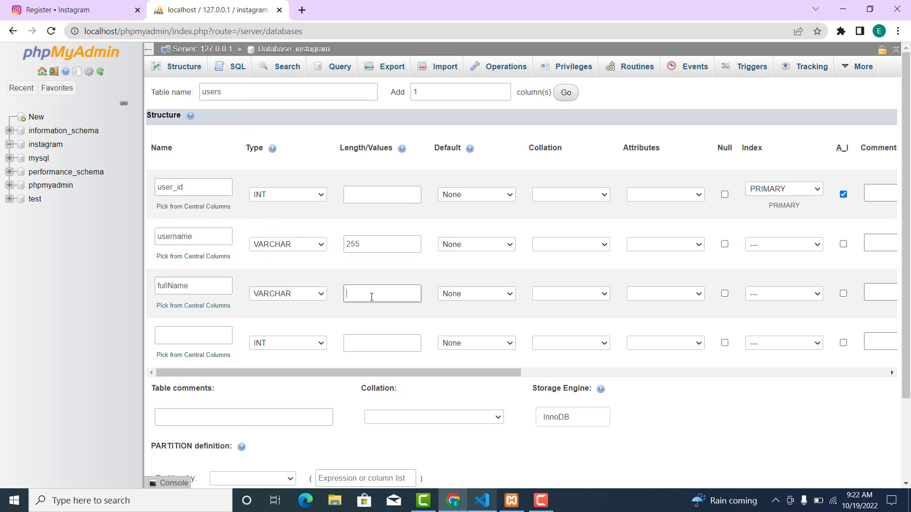
type("255")
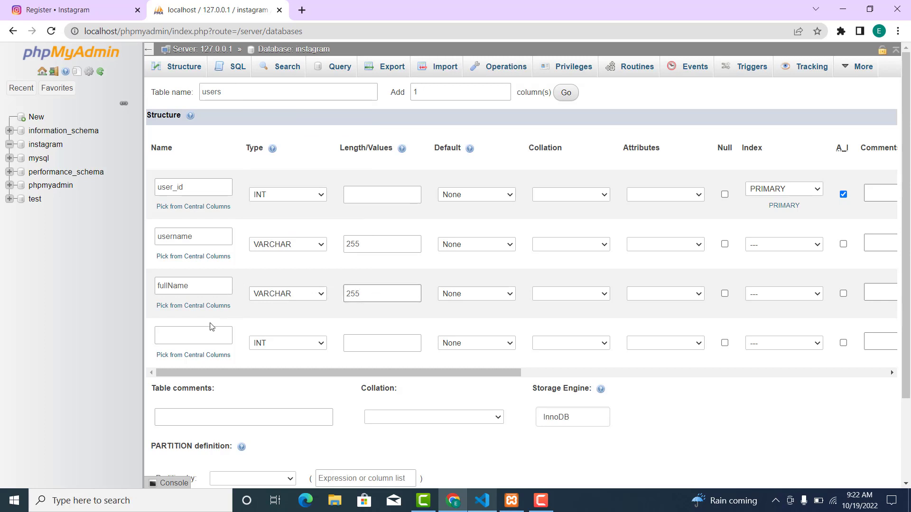
type("email")
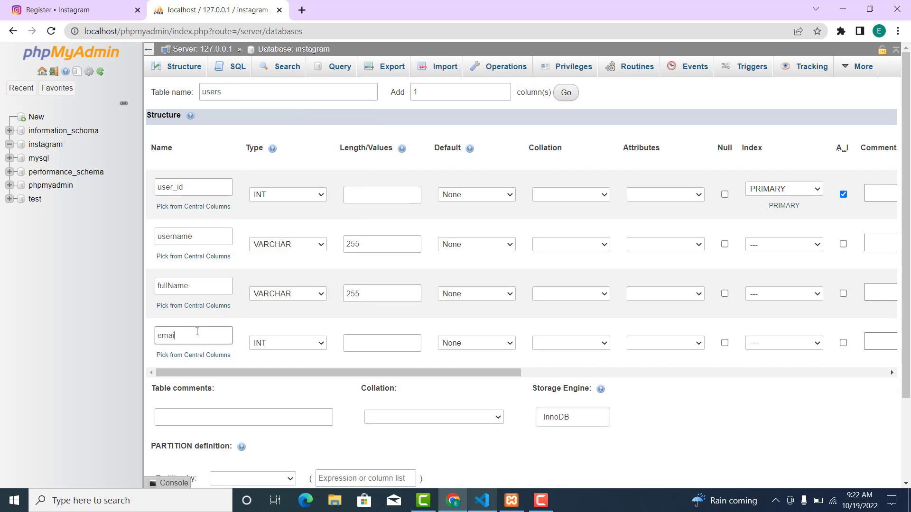
left_click(287, 344)
type("255")
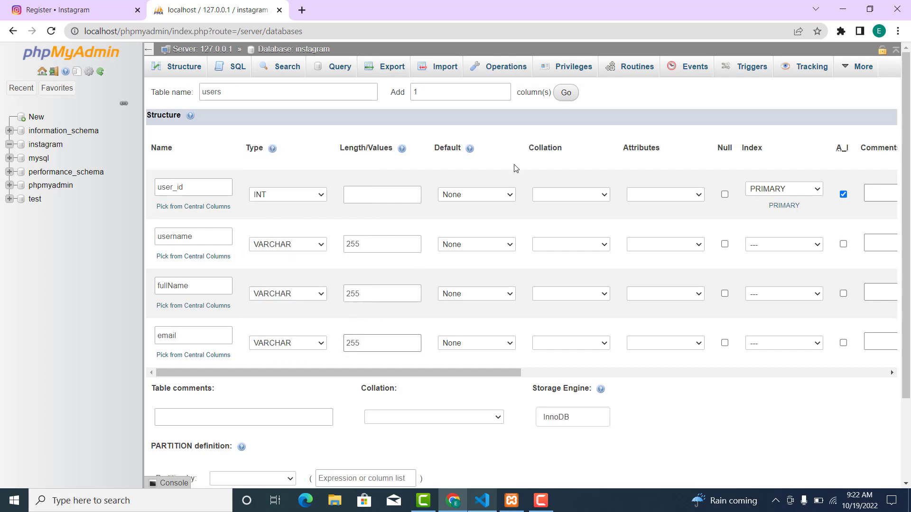
type("4")
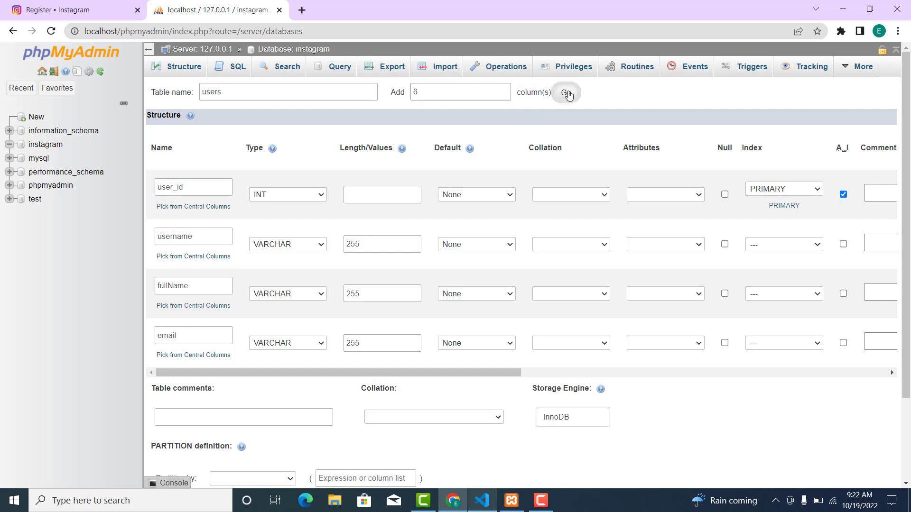
Add six more column rows and define password as VARCHAR(255).
left_click(566, 93)
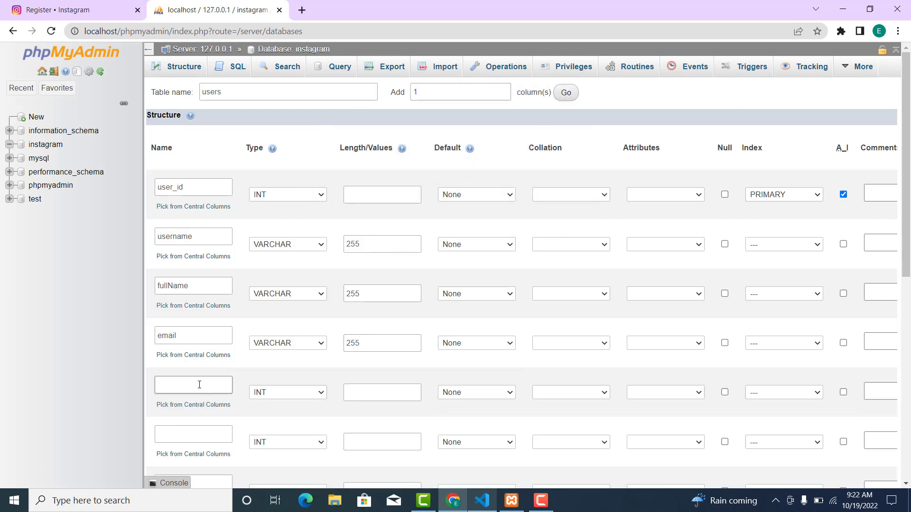
left_click(193, 385)
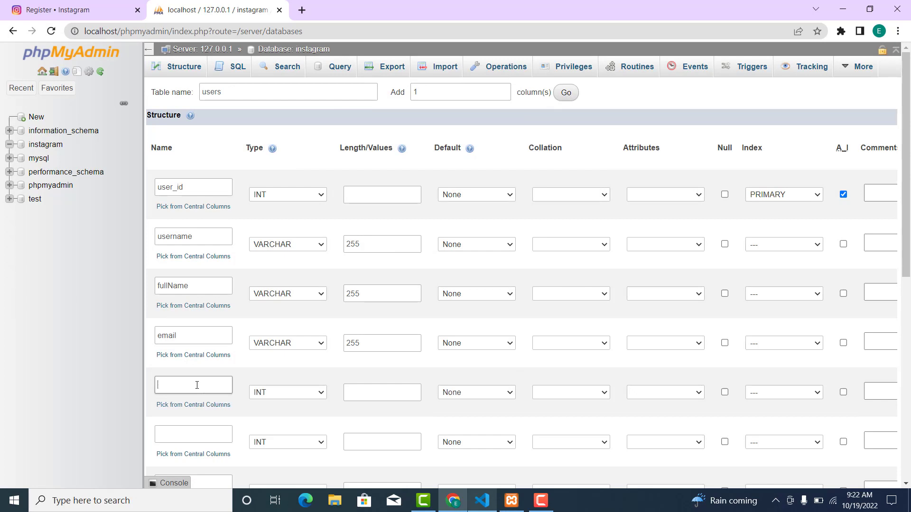
type("passwp")
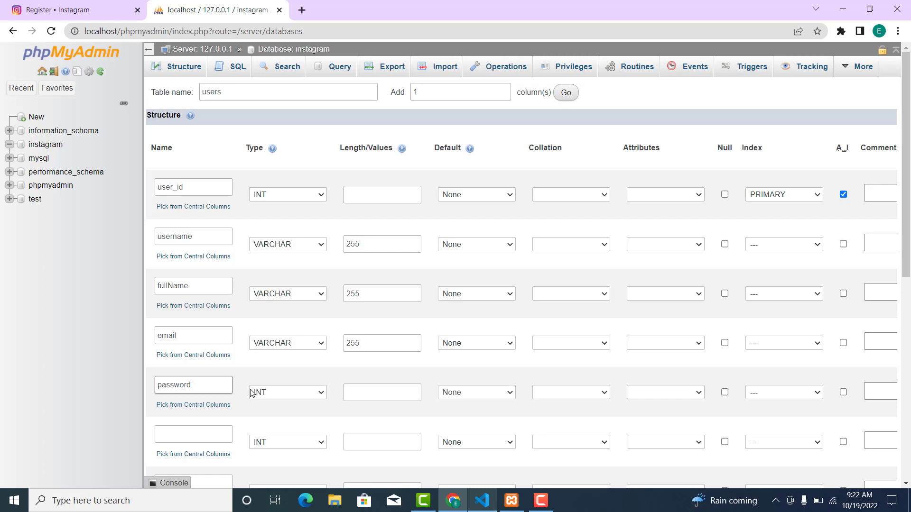
left_click(287, 393)
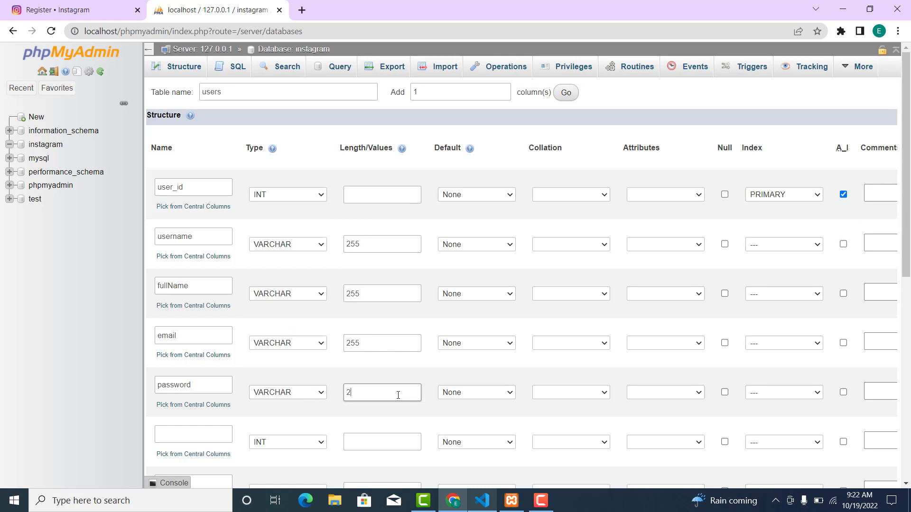
type("55")
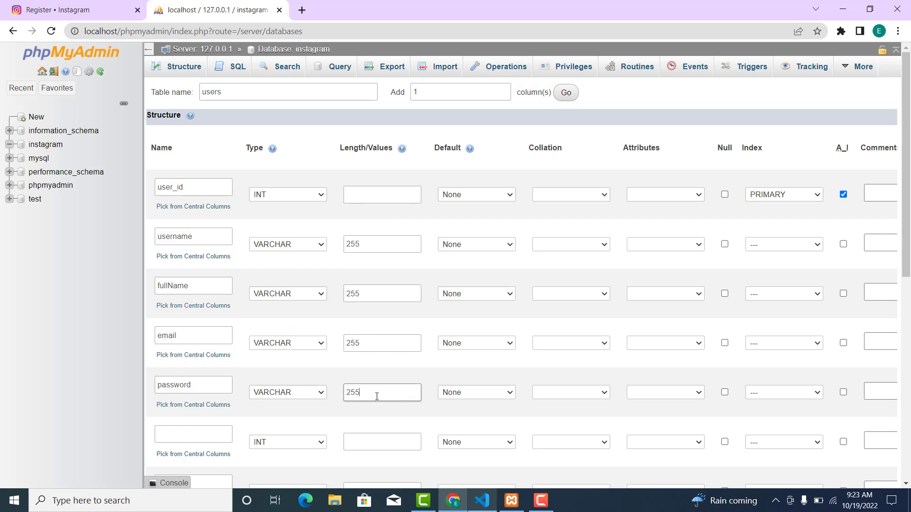
type("p")
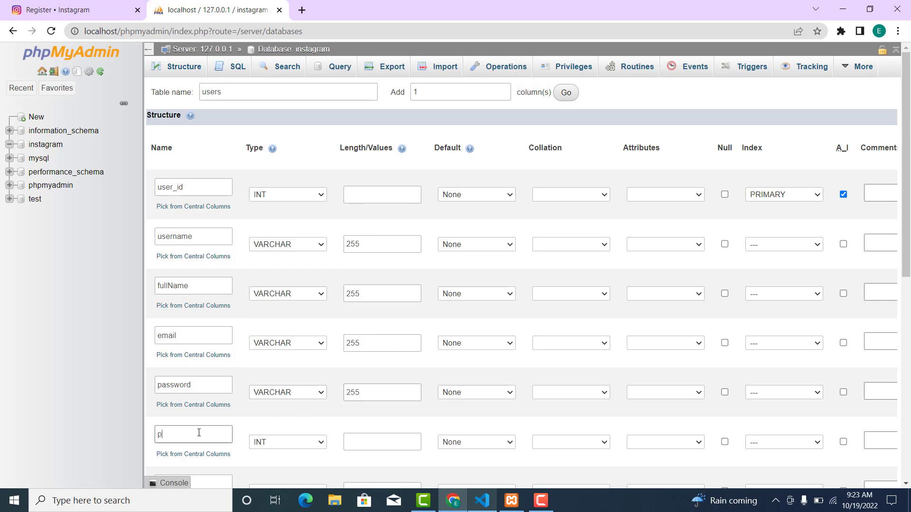
Define profileImage as a VARCHAR(255) column.
type("rofile")
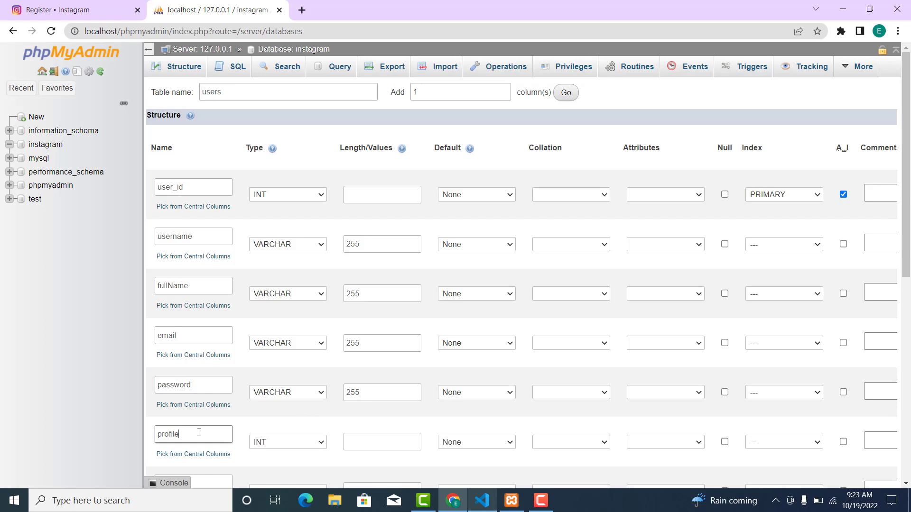
type("Image")
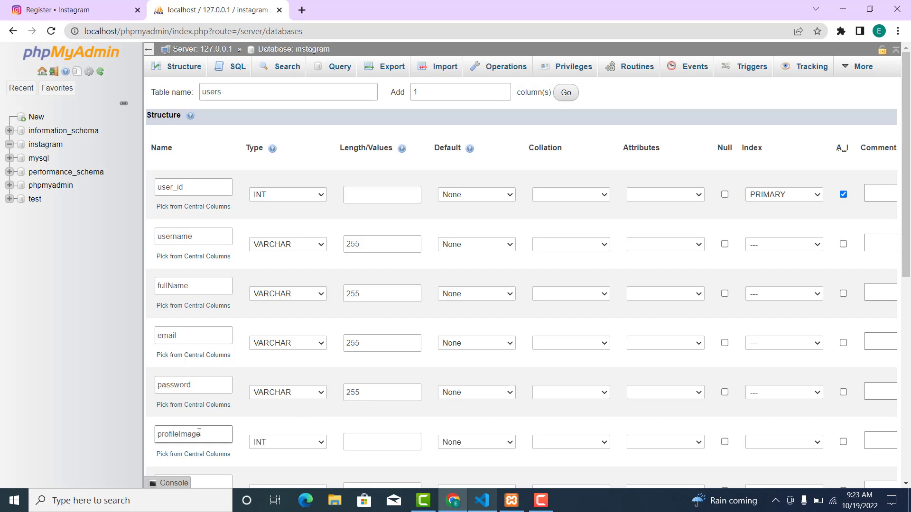
left_click(288, 244)
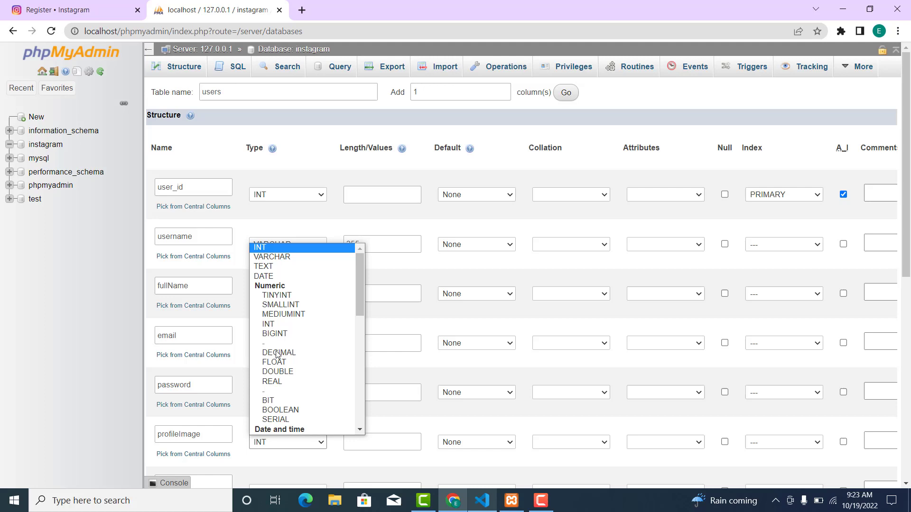
left_click(272, 257)
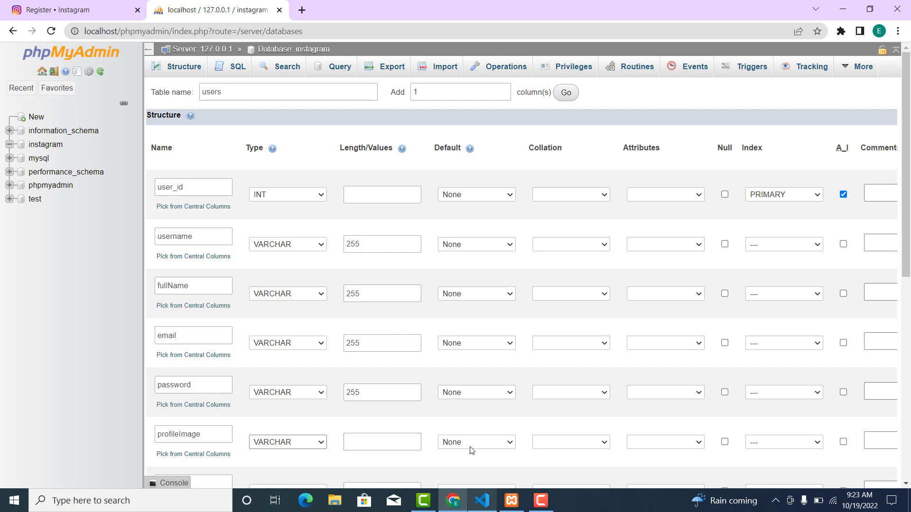
left_click(381, 442)
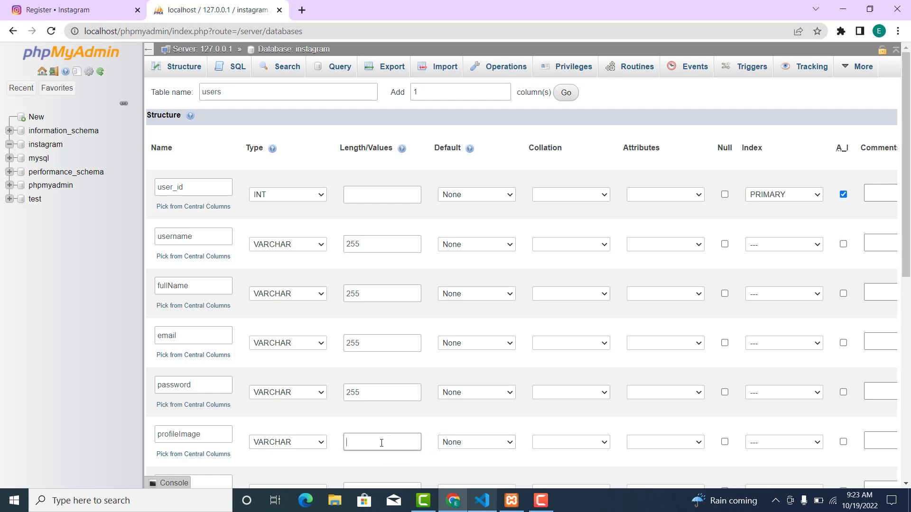
type("255")
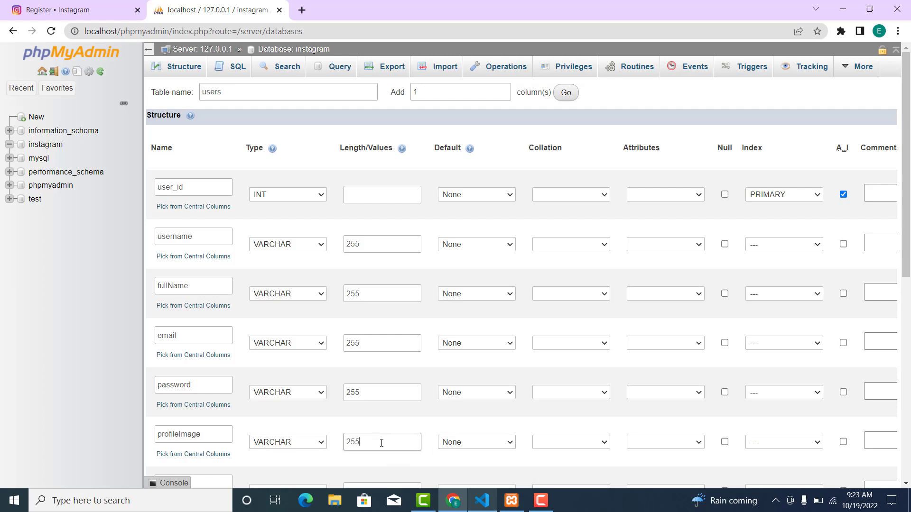
scroll("down", 3)
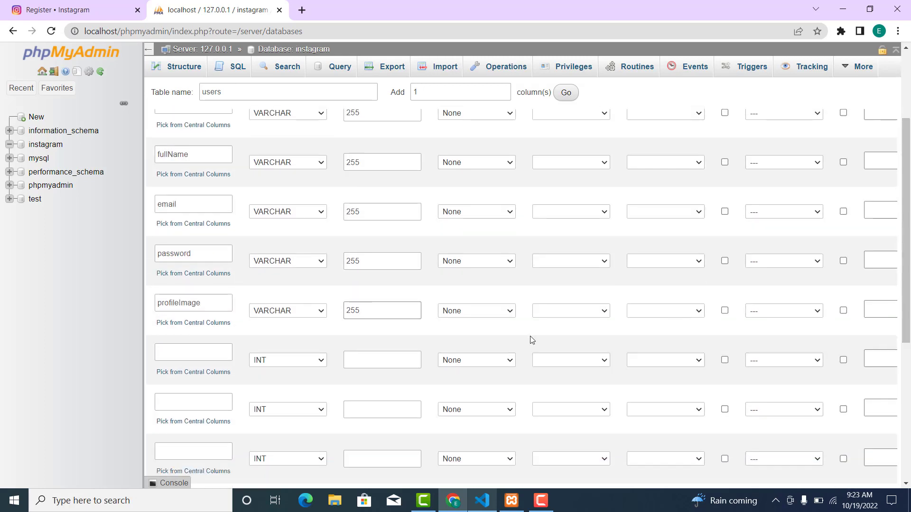
Set profileImage's Default to 'As defined:' and switch to the code editor to look up the path.
left_click(476, 310)
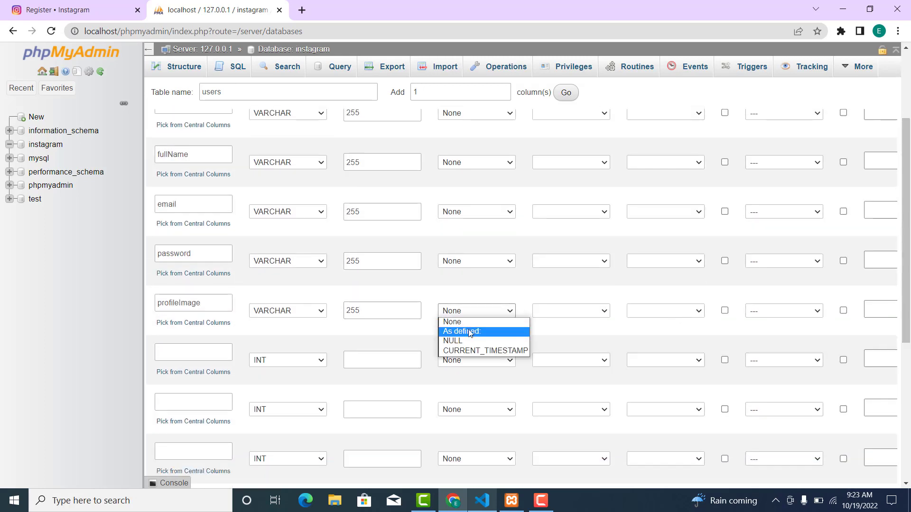
left_click(462, 332)
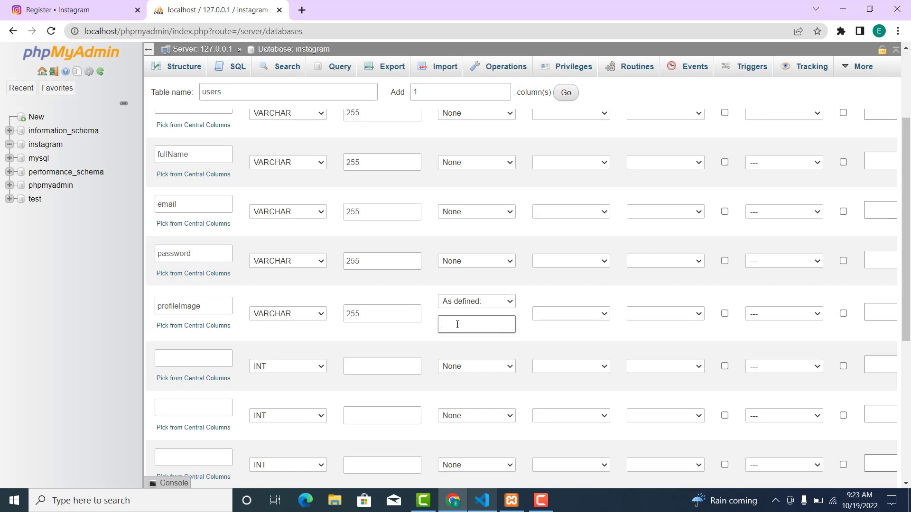
left_click(481, 501)
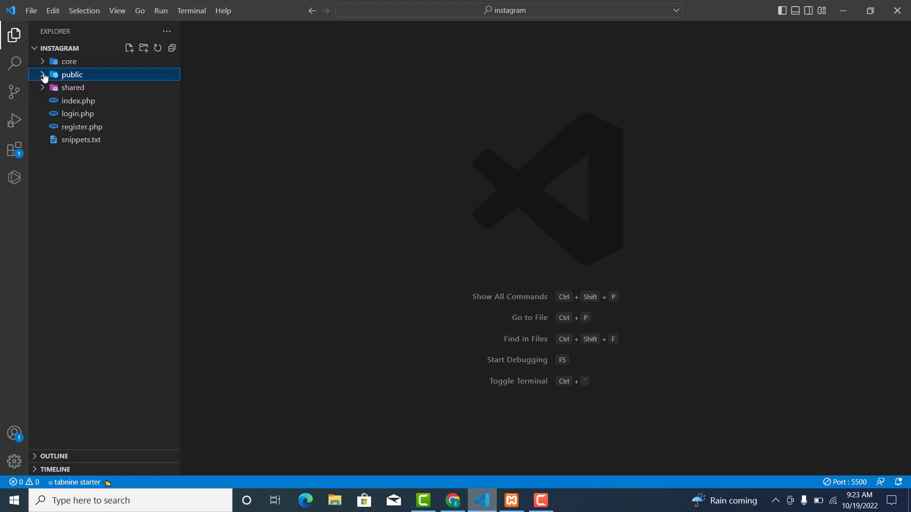
Expand public > assets\images > profileImage to locate default-user.png.
left_click(72, 74)
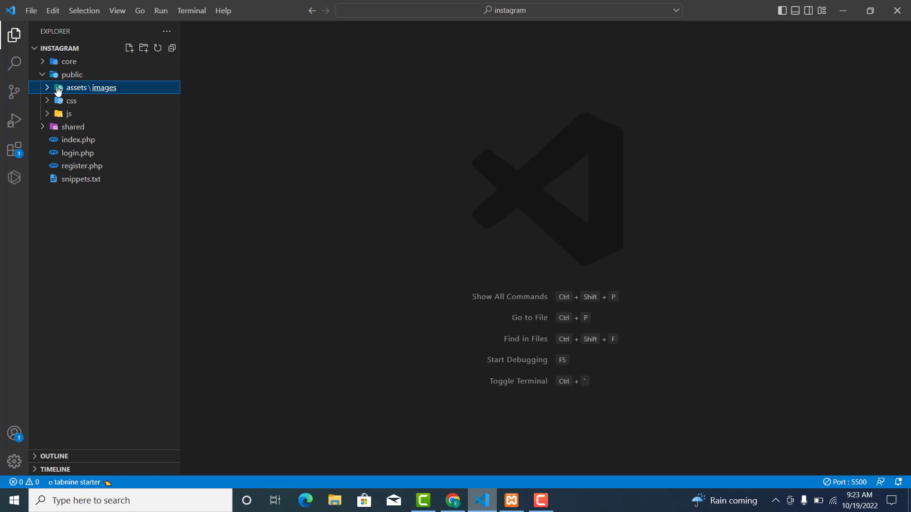
left_click(90, 88)
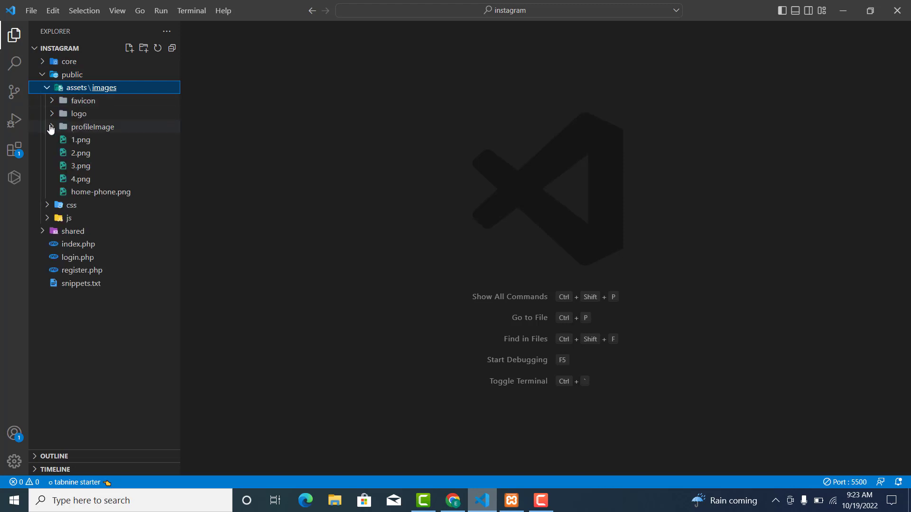
left_click(93, 127)
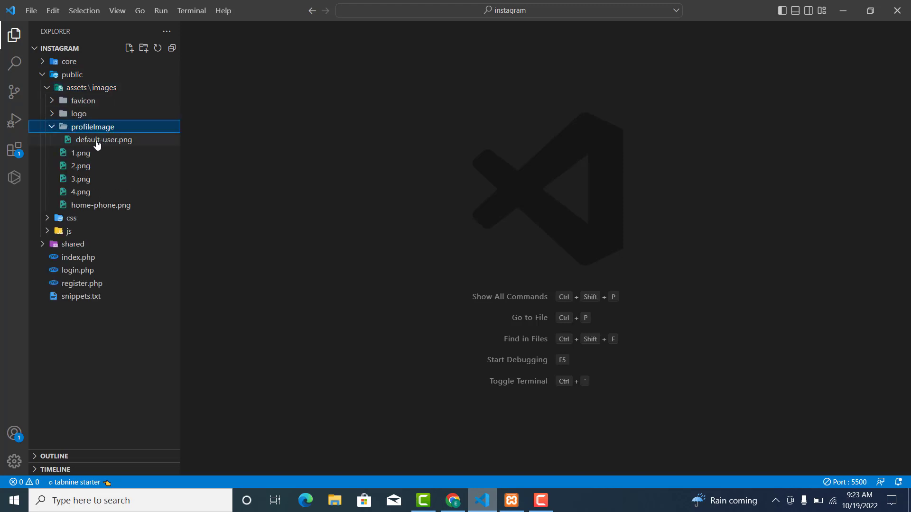
mouse_move(129, 144)
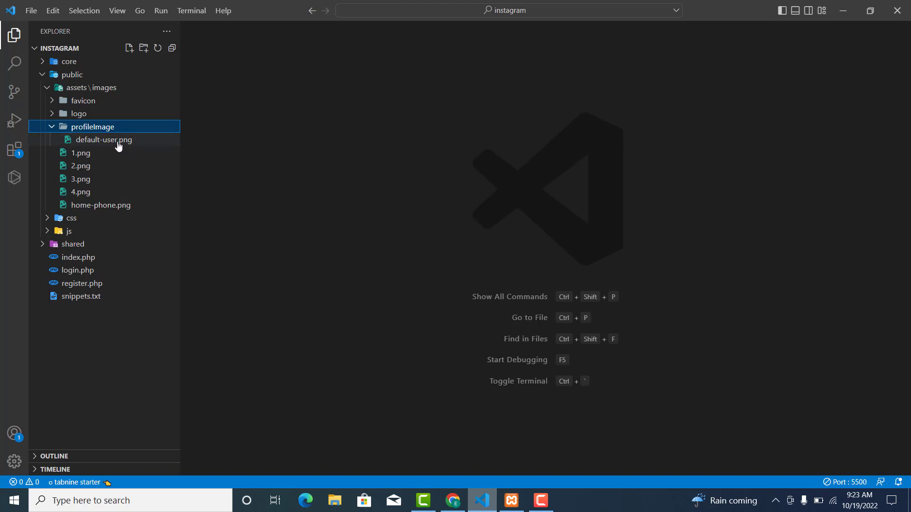
mouse_move(97, 145)
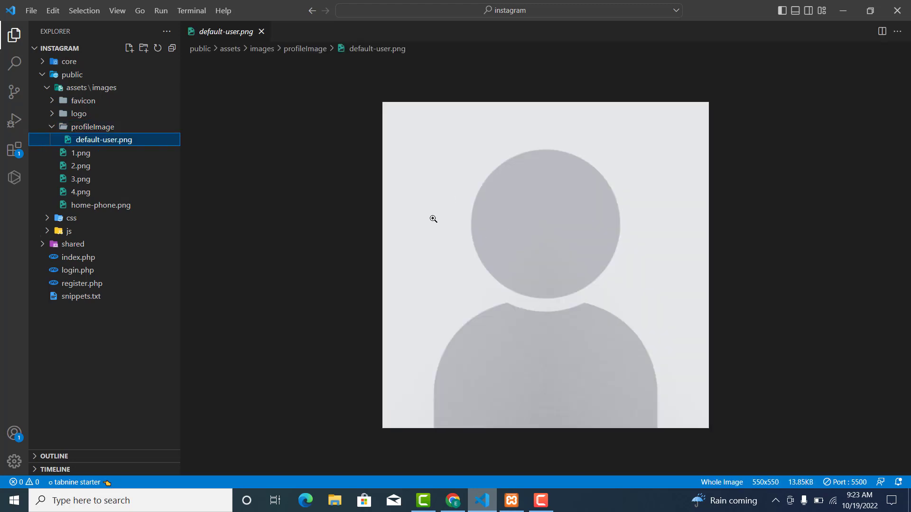
mouse_move(437, 421)
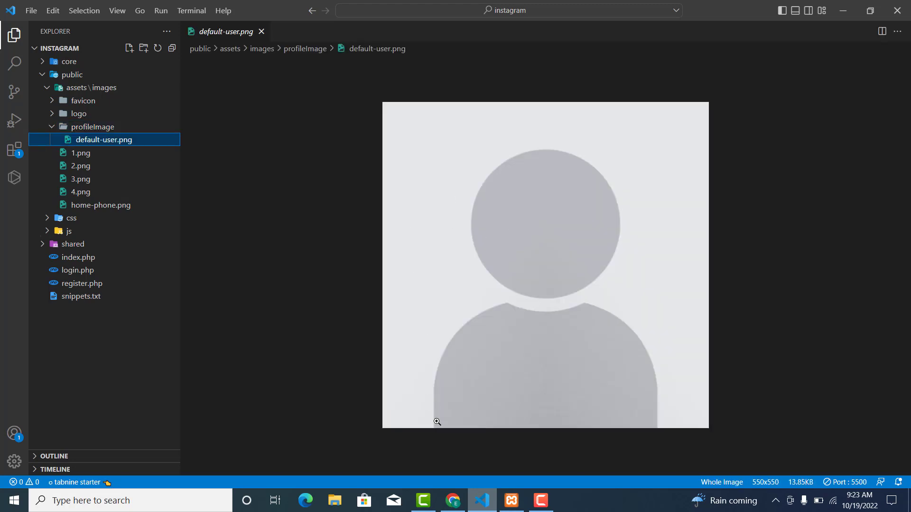
Type public\assets into profileImage's default value, verifying the path in VS Code.
left_click(452, 501)
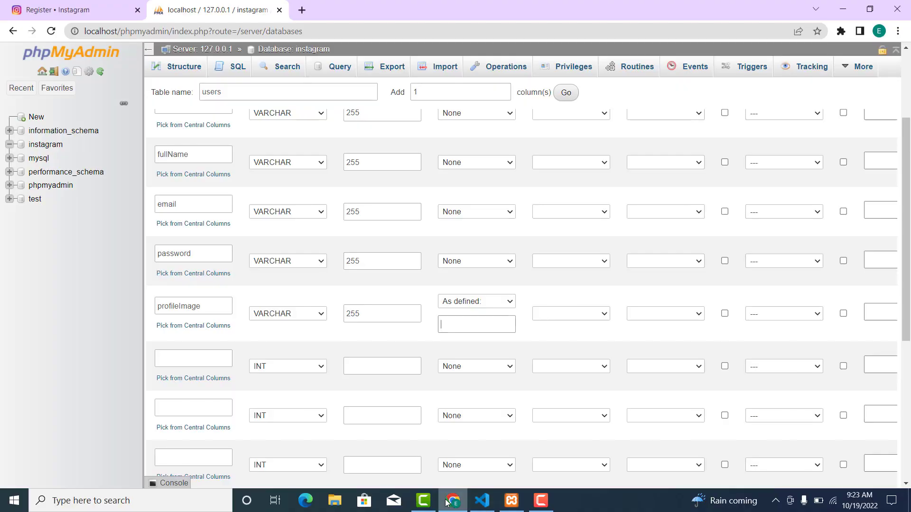
type("public")
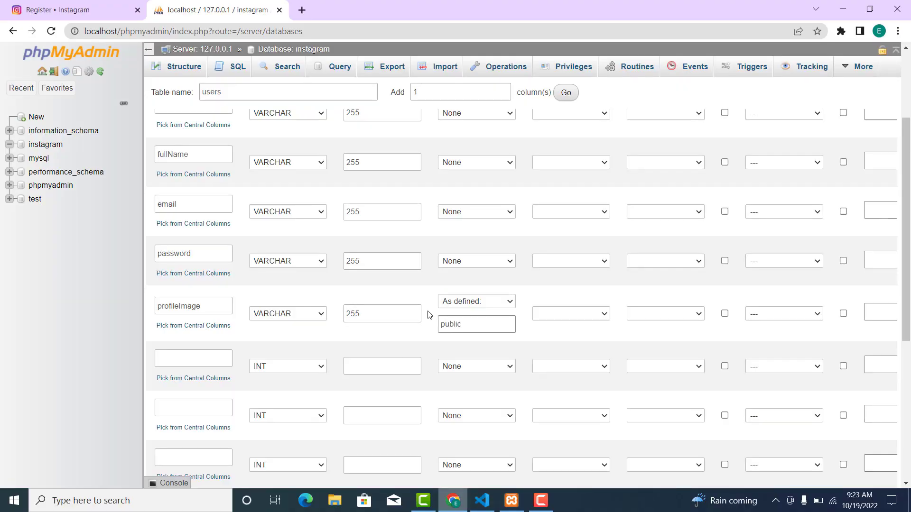
type("\\a")
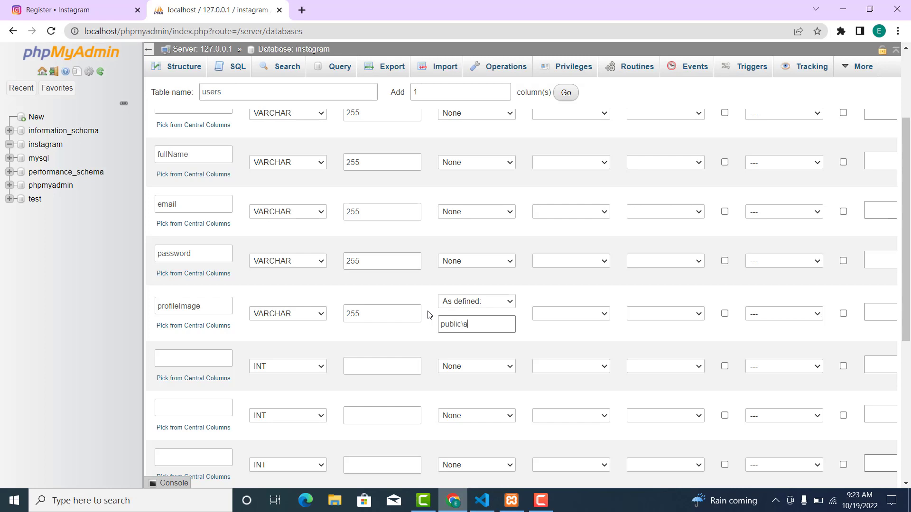
type("ssets")
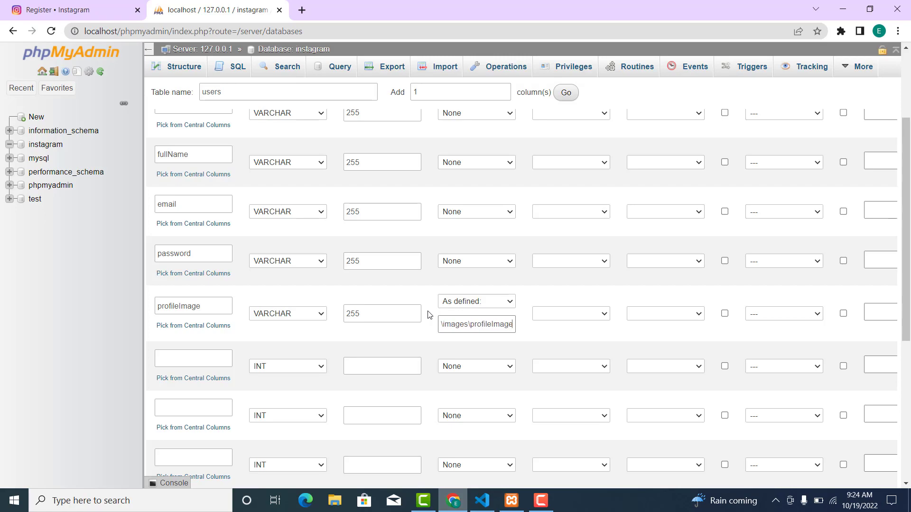
left_click(481, 500)
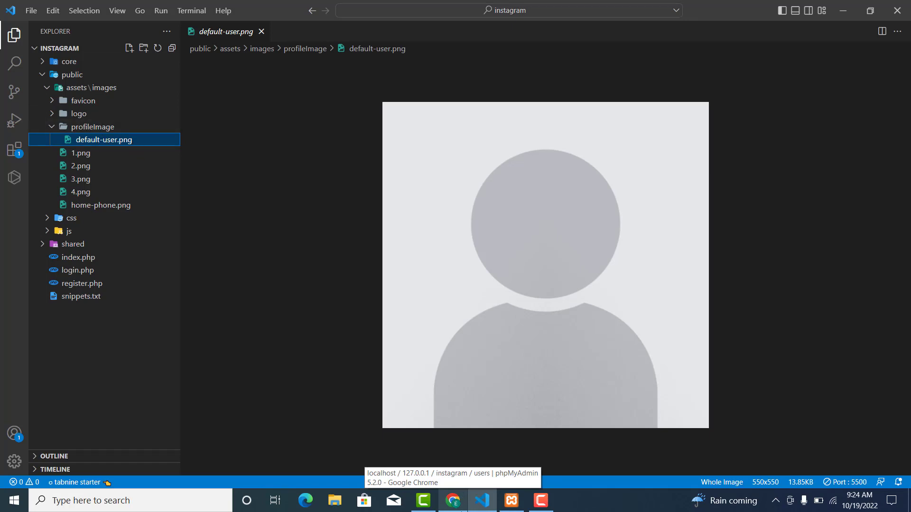
left_click(453, 501)
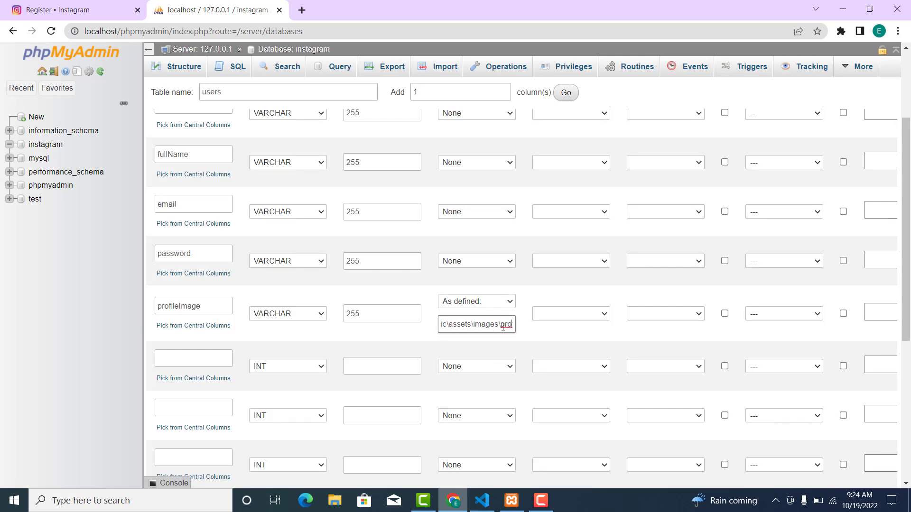
Complete the default as public\assets\images\profileImage\default-user.png.
type("images\\profileImage")
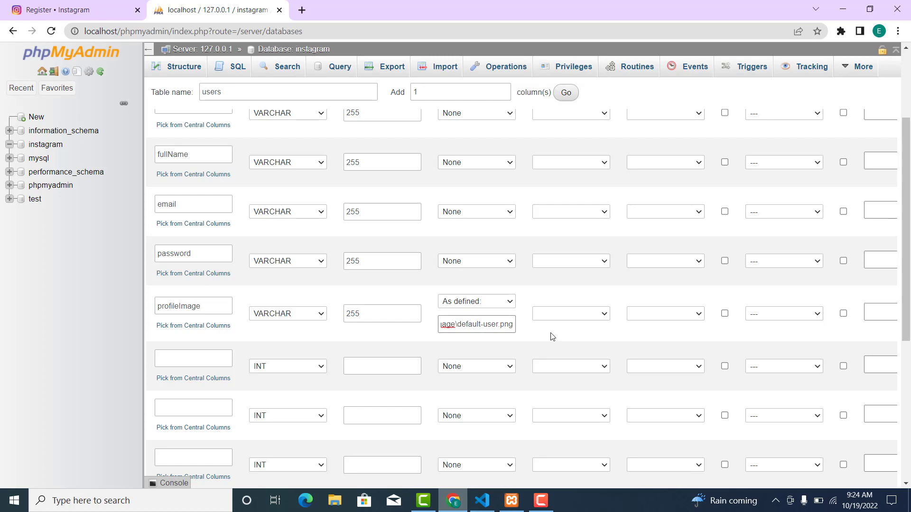
mouse_move(342, 327)
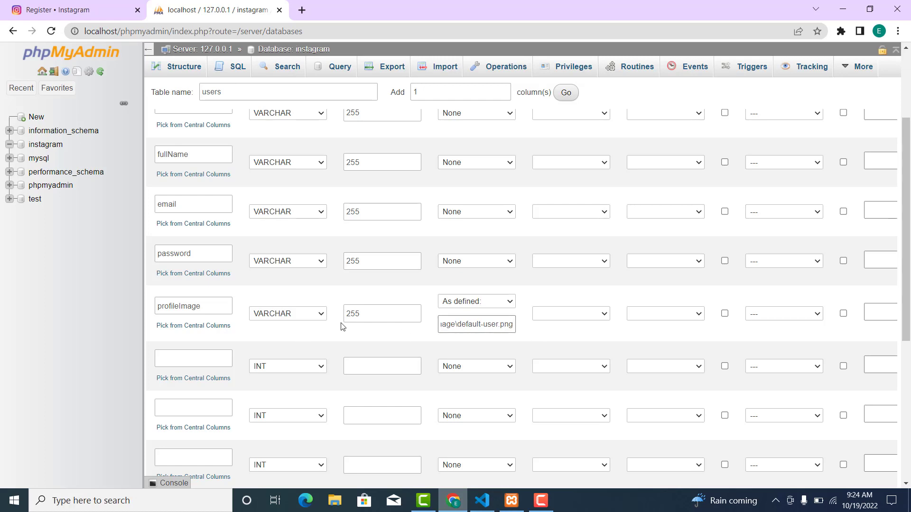
left_click(193, 358)
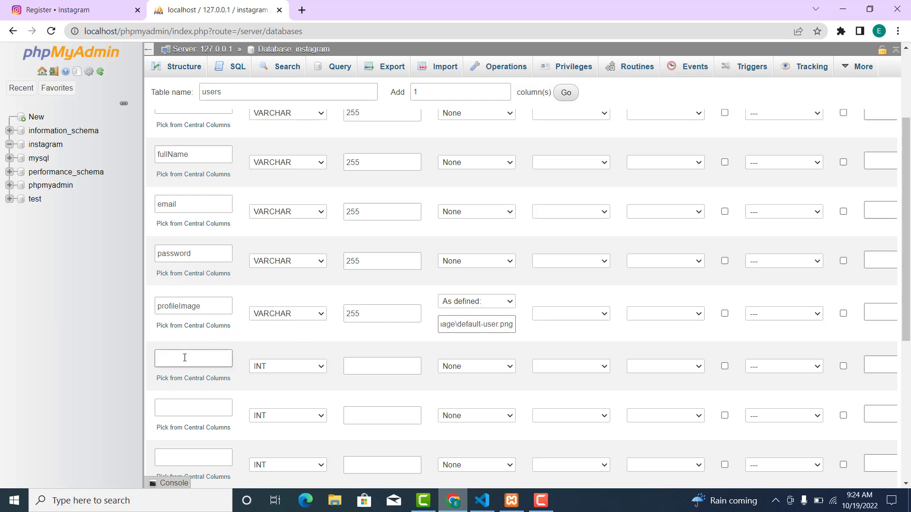
Define a bio column of type TEXT.
type("bio")
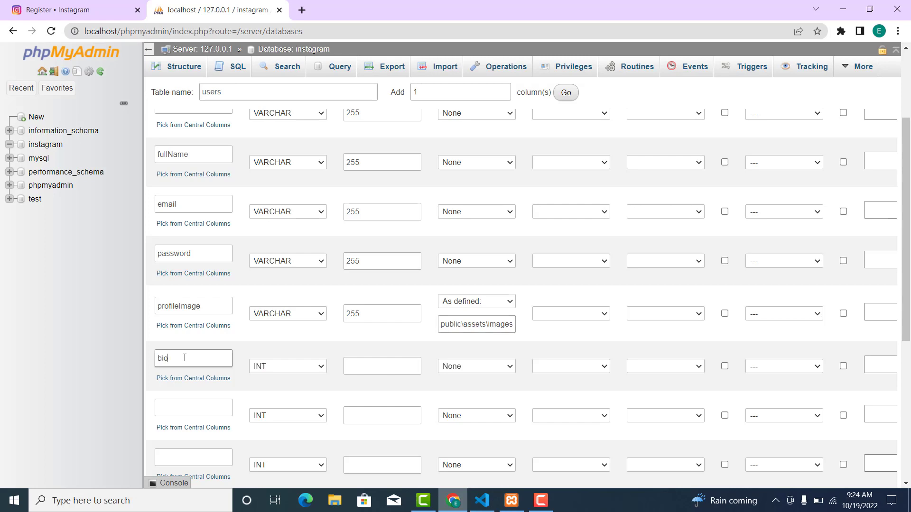
left_click(288, 366)
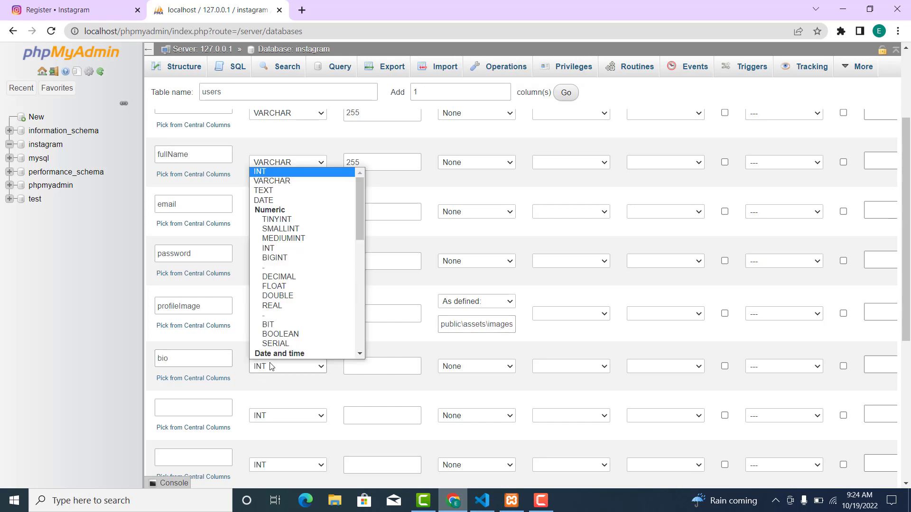
left_click(264, 190)
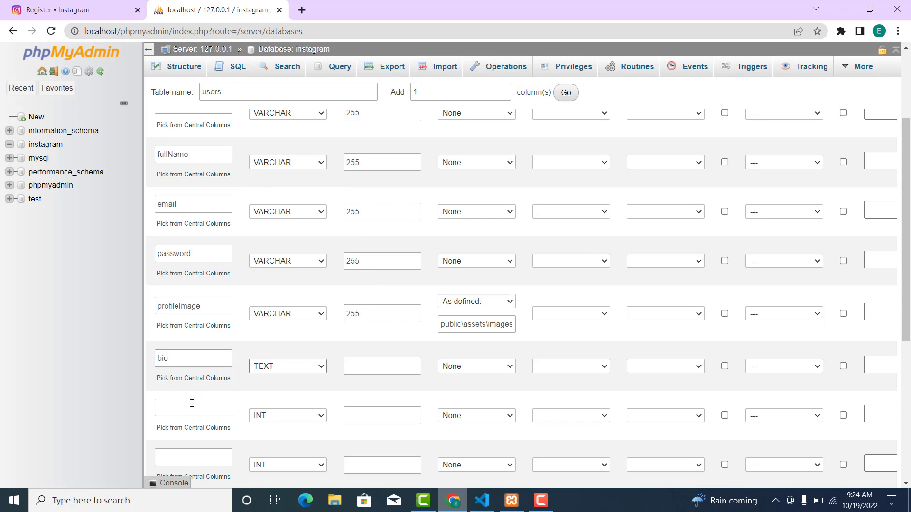
mouse_move(191, 414)
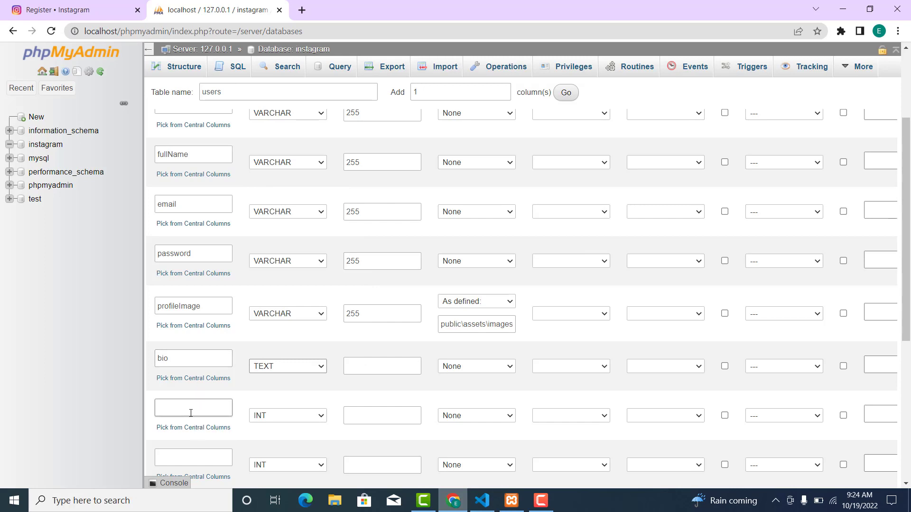
Define a pri_ip column as VARCHAR(255).
type("pri_")
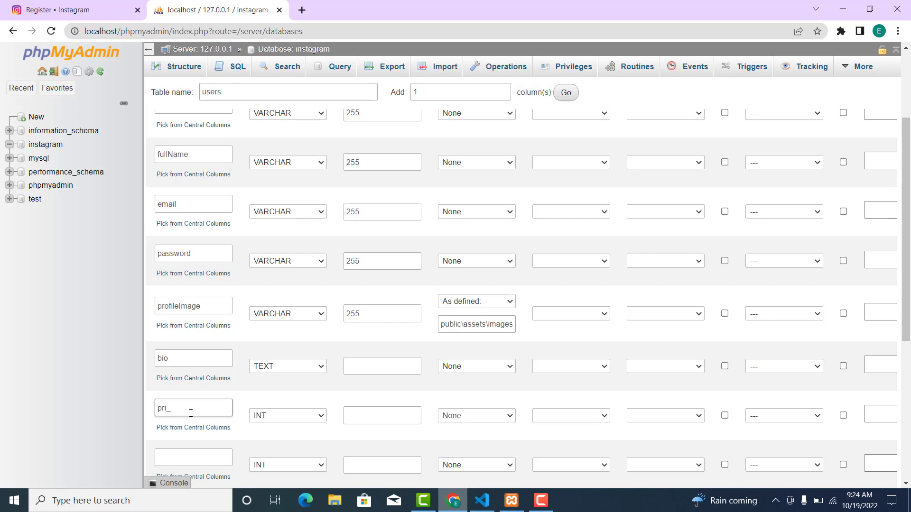
type("id")
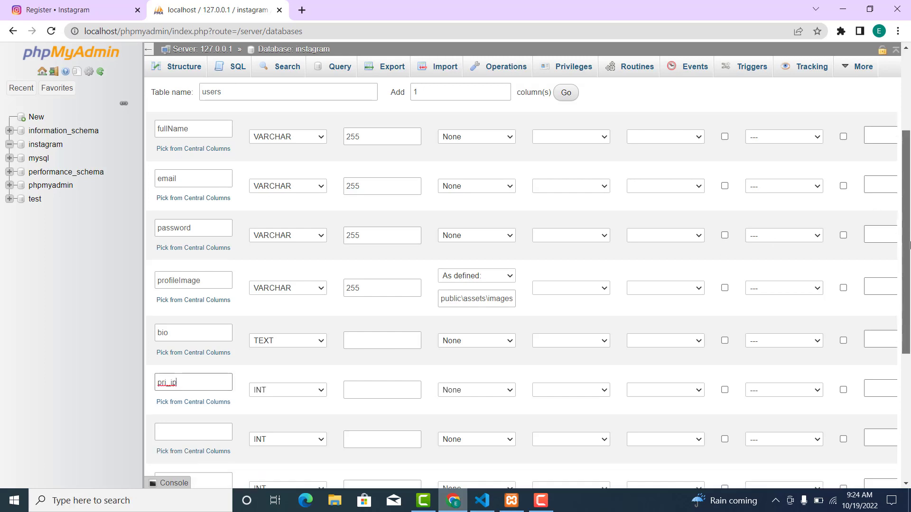
left_click(288, 350)
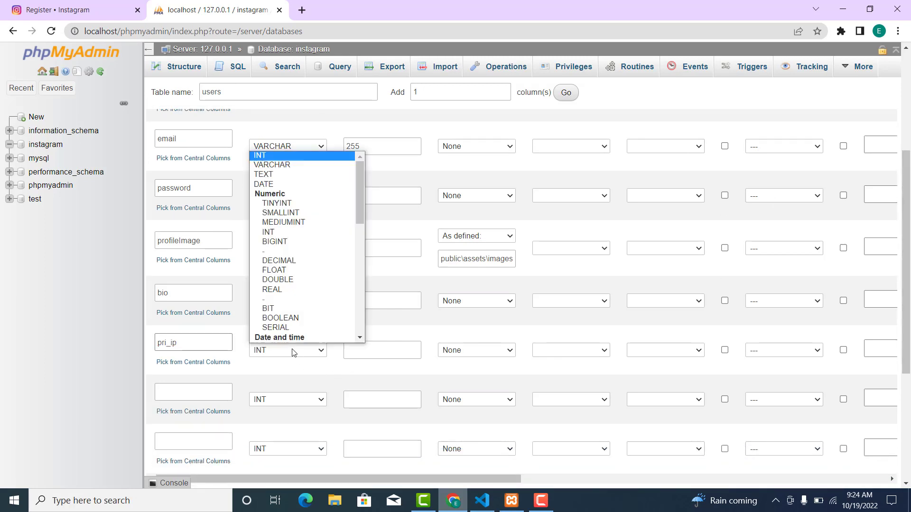
left_click(271, 165)
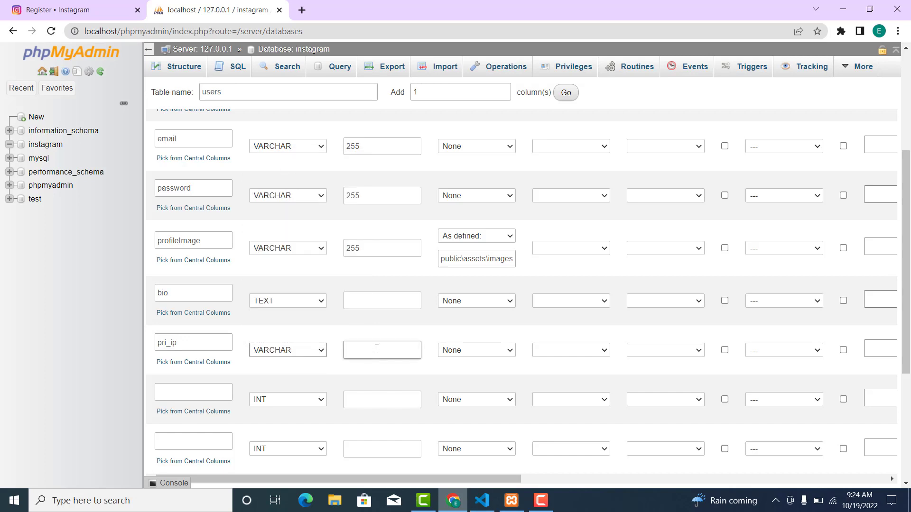
type("255")
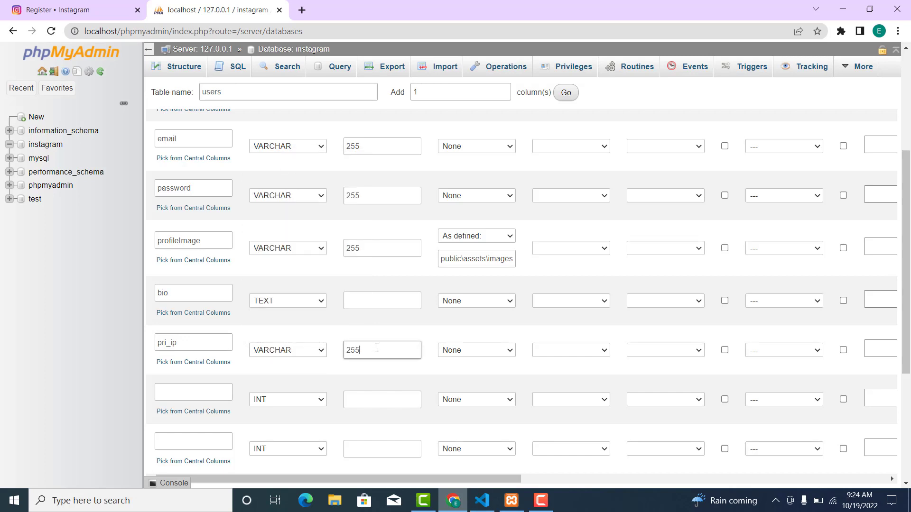
left_click(193, 392)
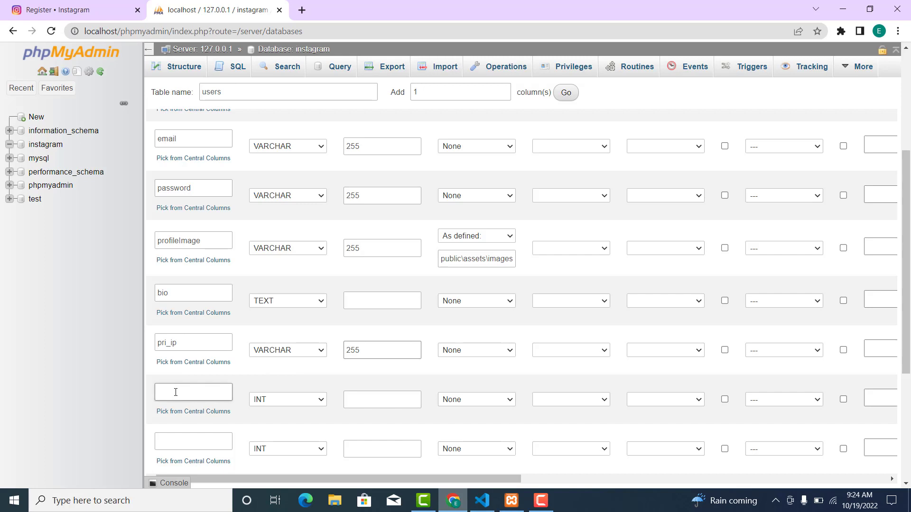
Add a pri_os column of type VARCHAR with length 255.
type("pri")
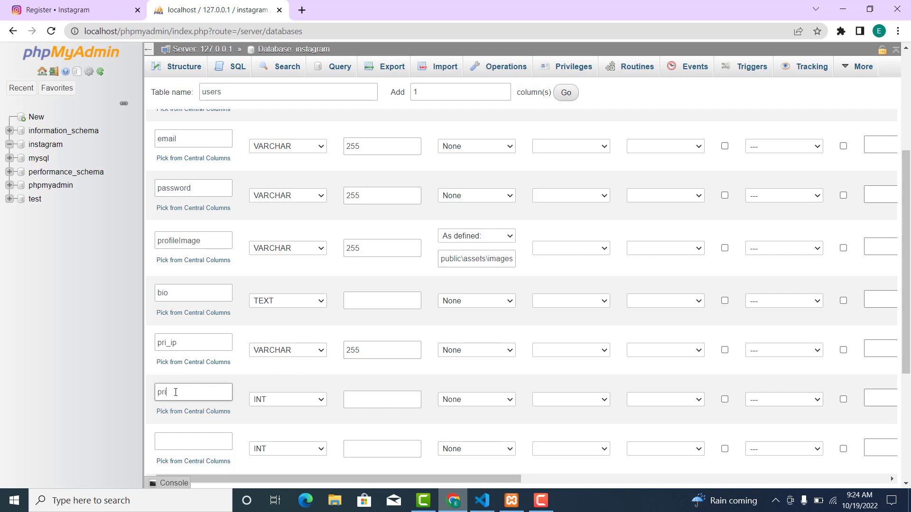
type("_os")
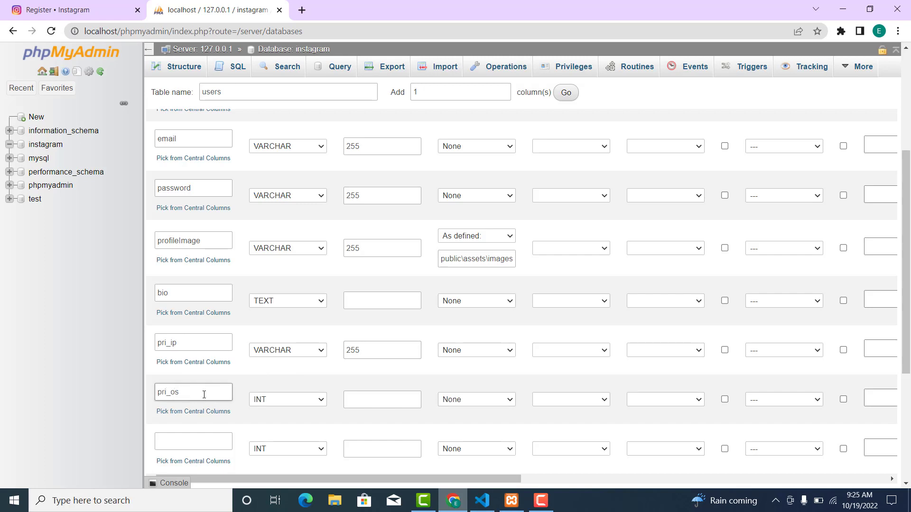
left_click(287, 195)
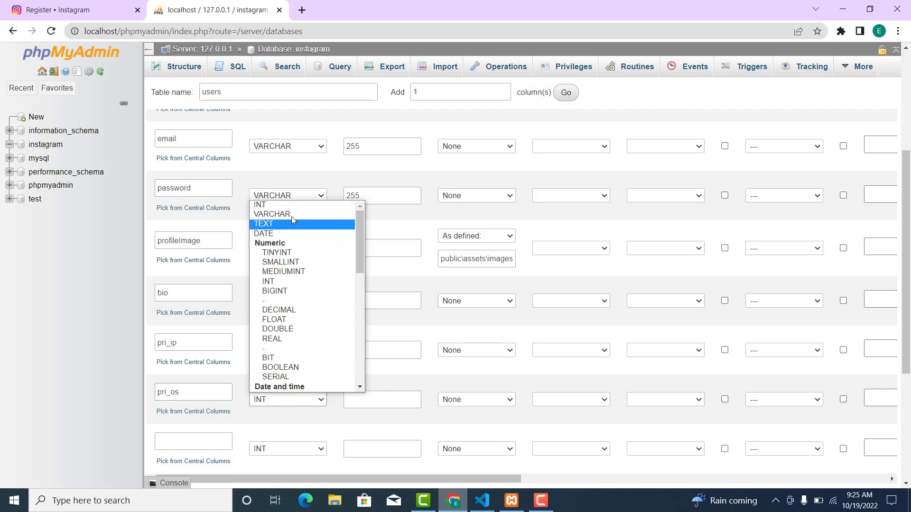
left_click(264, 223)
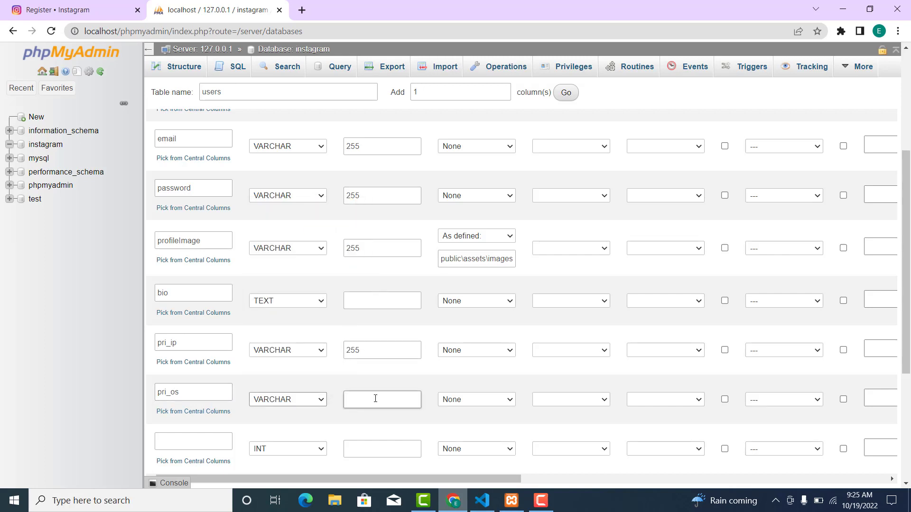
type("255")
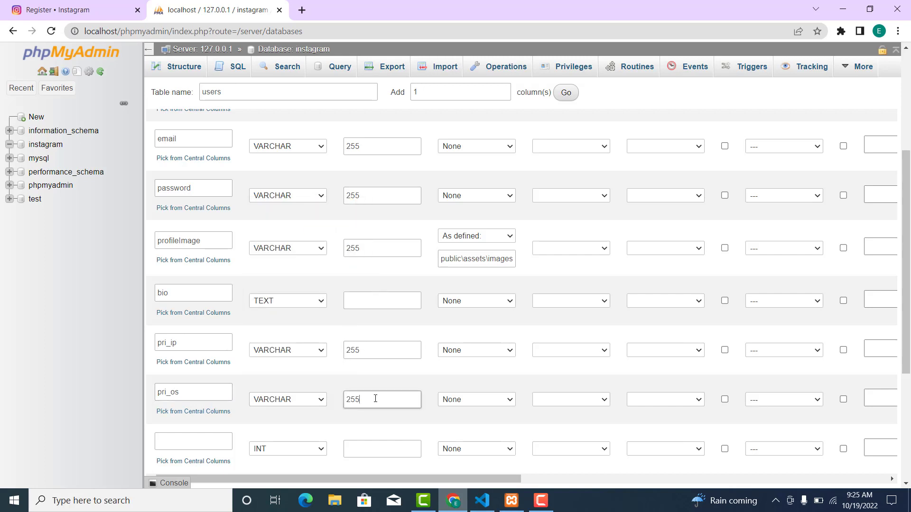
Add a pri_browser column of type VARCHAR with length 255.
left_click(194, 442)
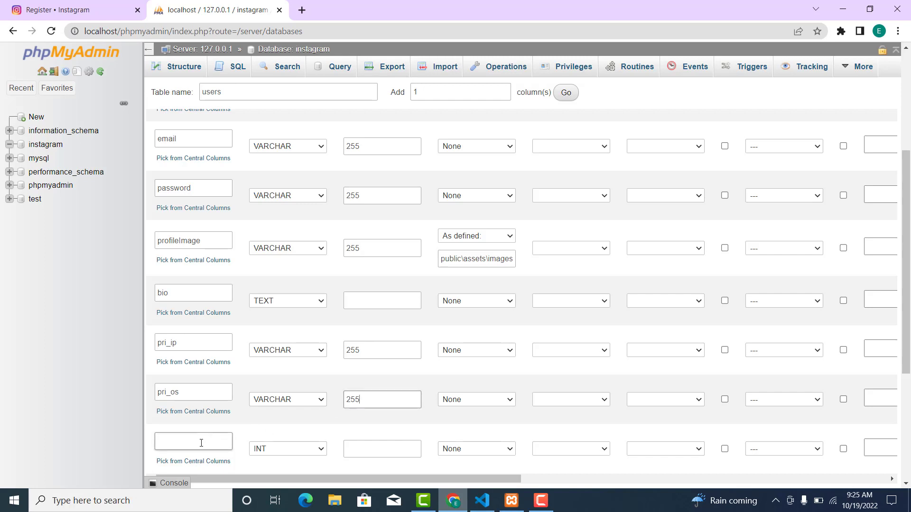
type("p")
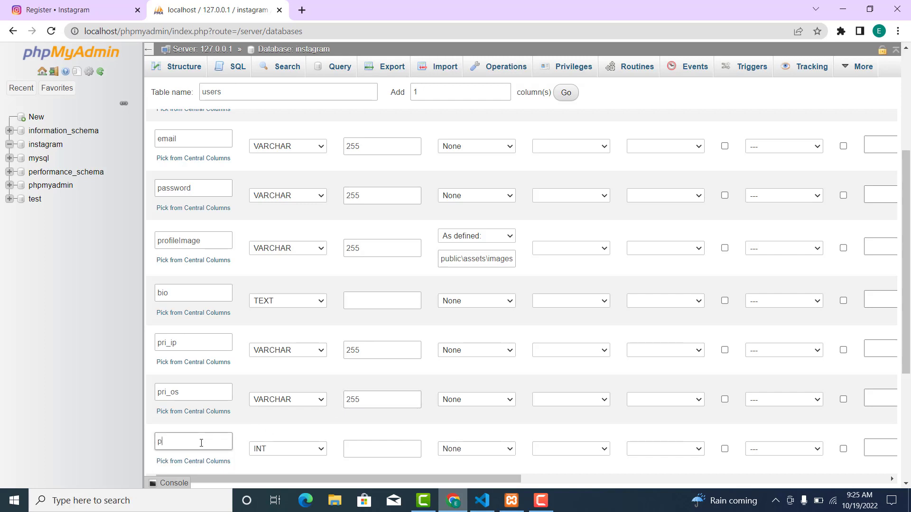
type("ri_b")
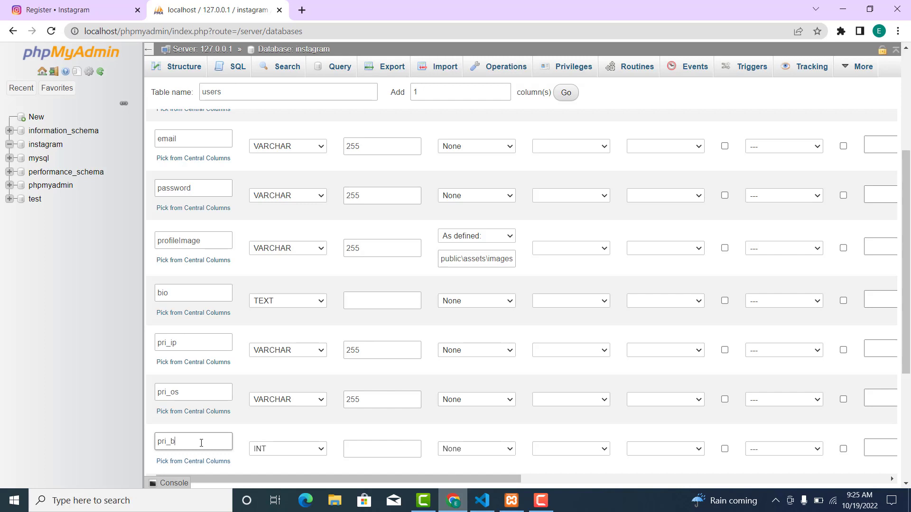
type("rowser")
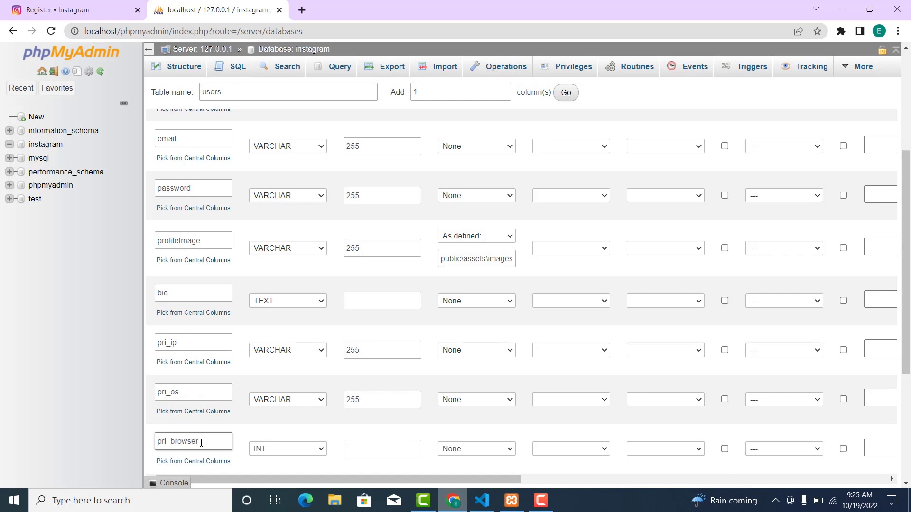
left_click(287, 249)
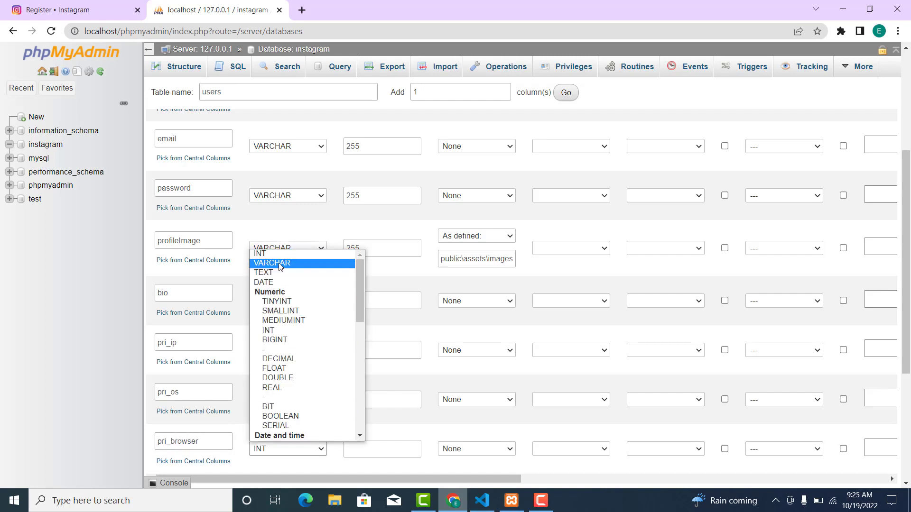
left_click(264, 272)
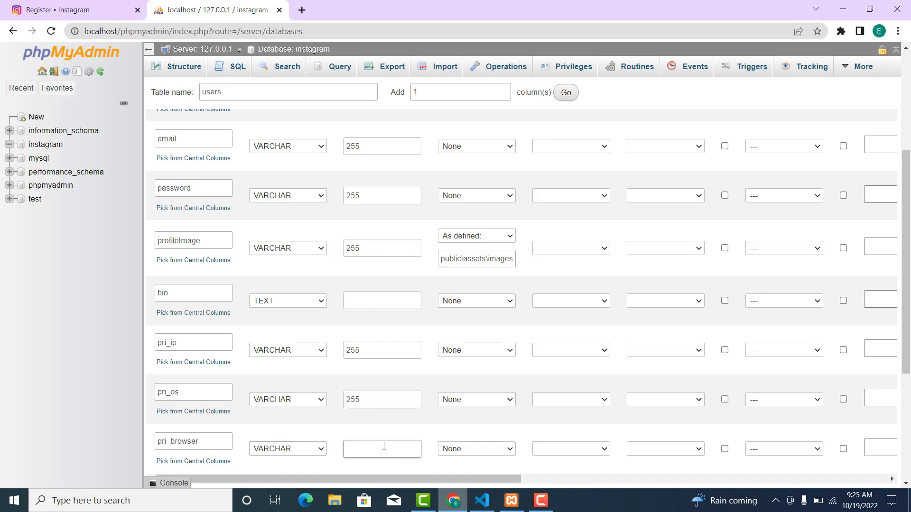
type("255")
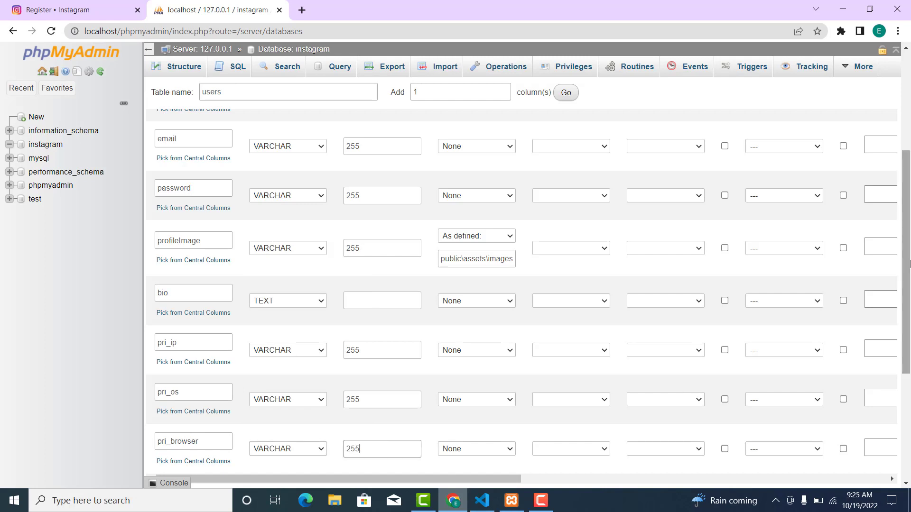
scroll("down", 3)
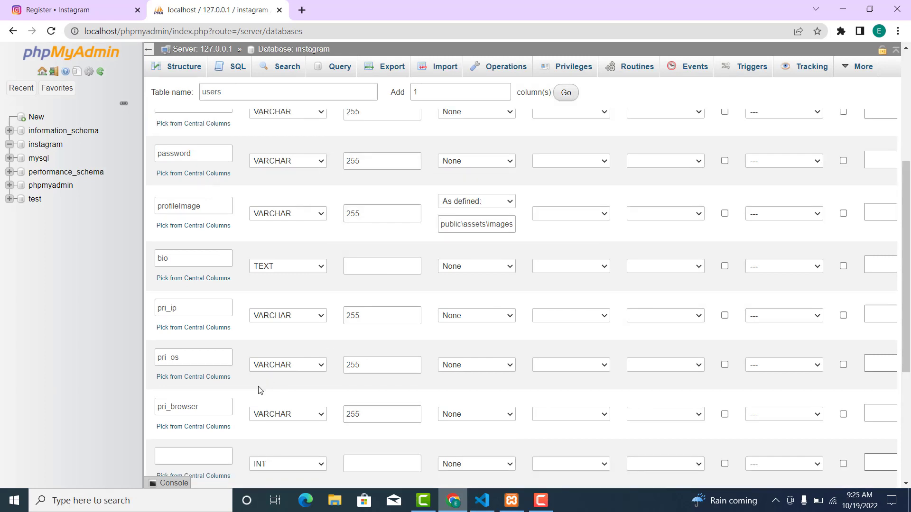
Name the last column signup and default it to CURRENT_TIMESTAMP.
left_click(193, 455)
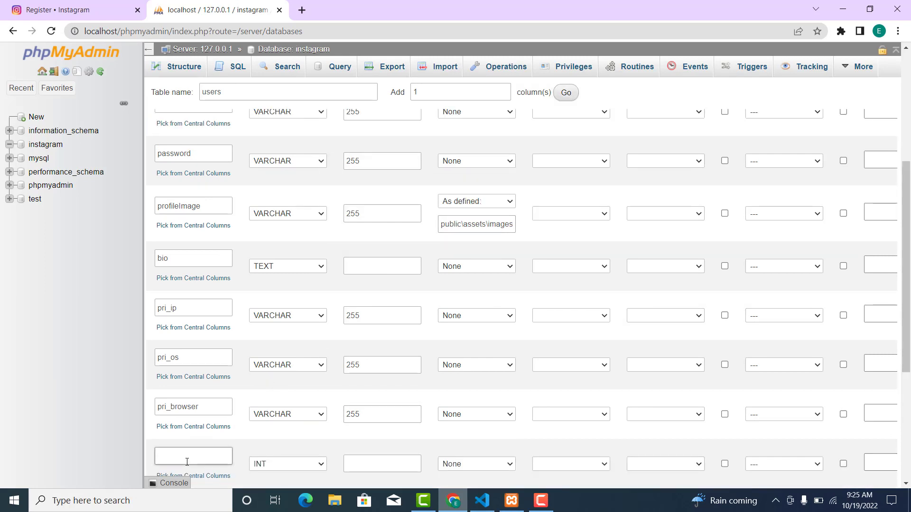
type("signup")
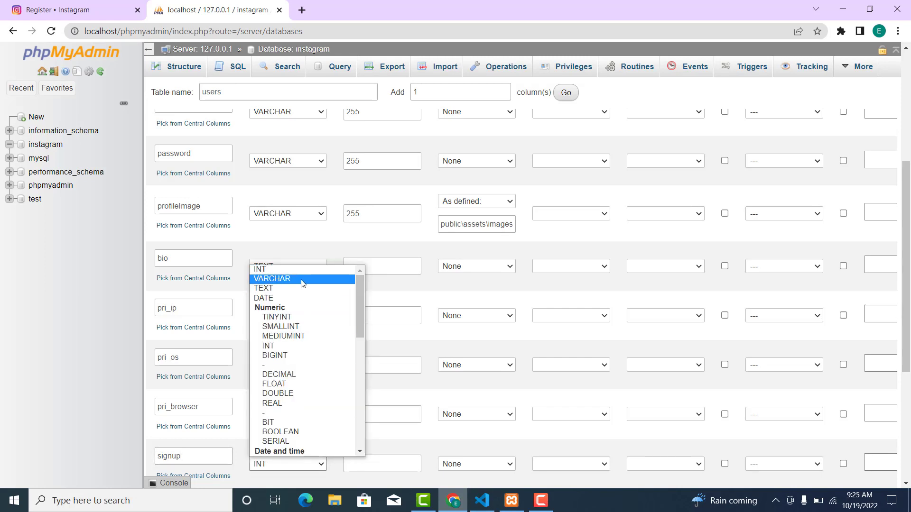
mouse_move(336, 298)
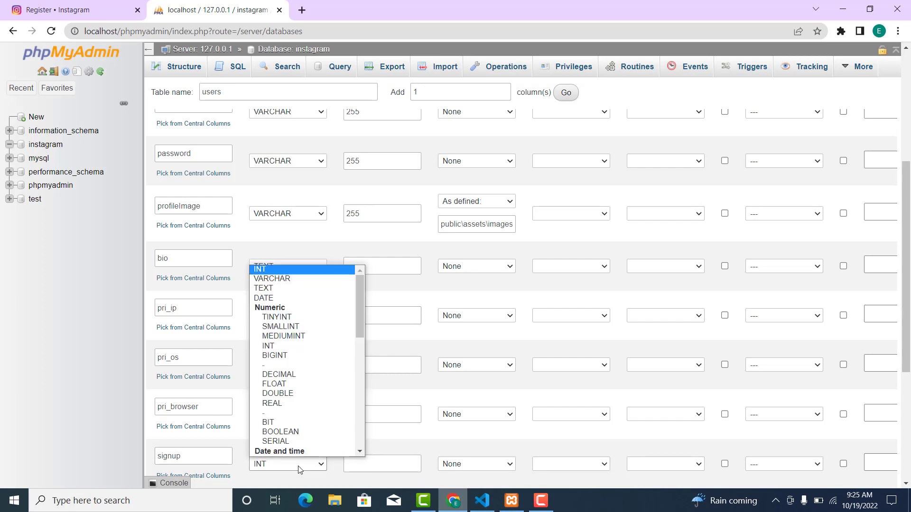
scroll("down", 3)
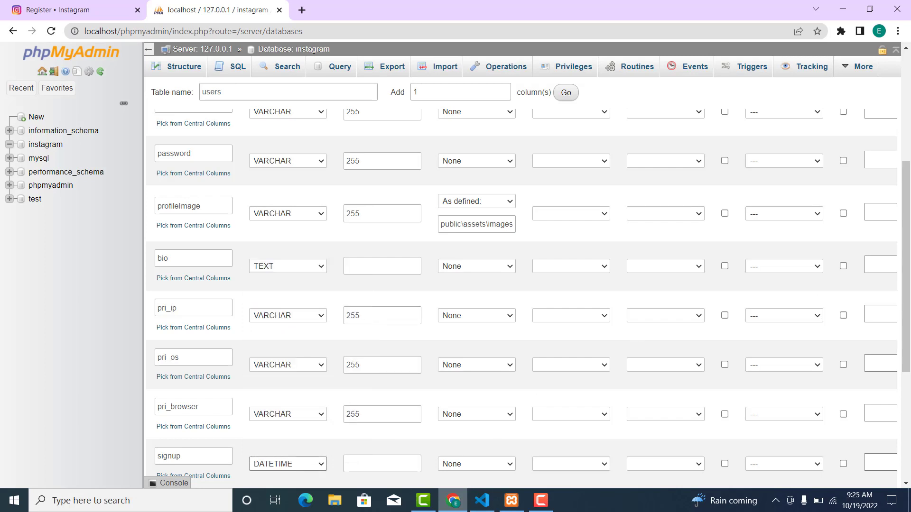
scroll("down", 3)
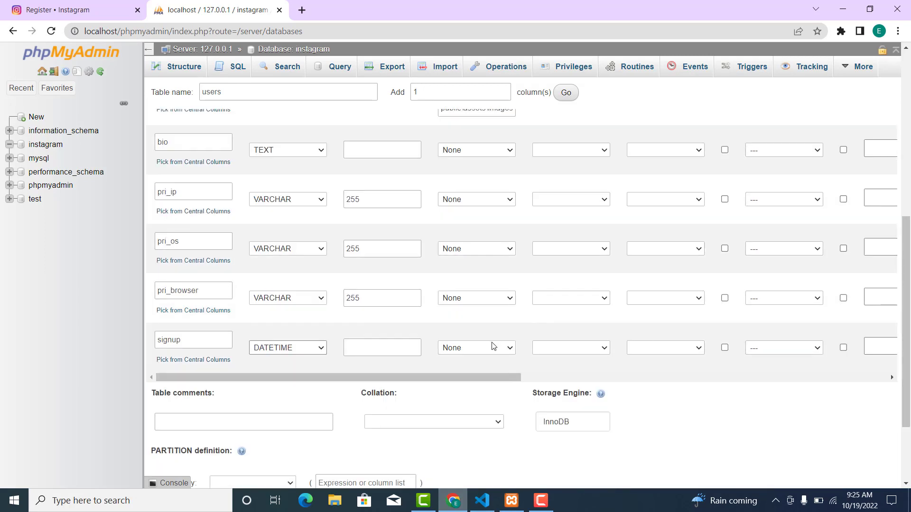
left_click(477, 347)
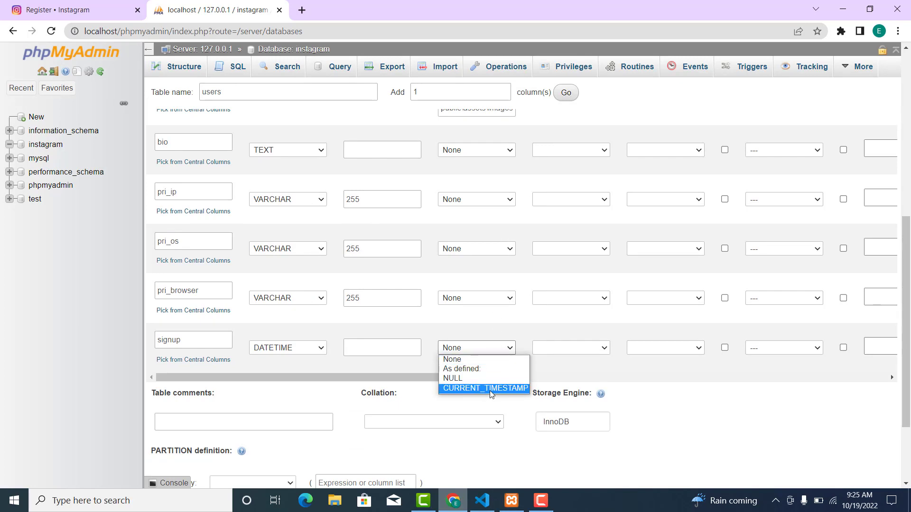
left_click(485, 389)
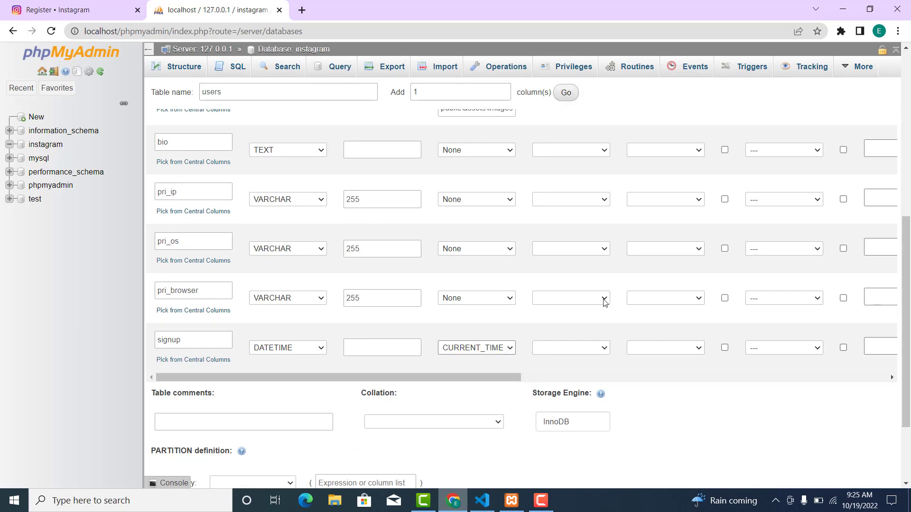
Save the new users table to the instagram database.
scroll("down", 3)
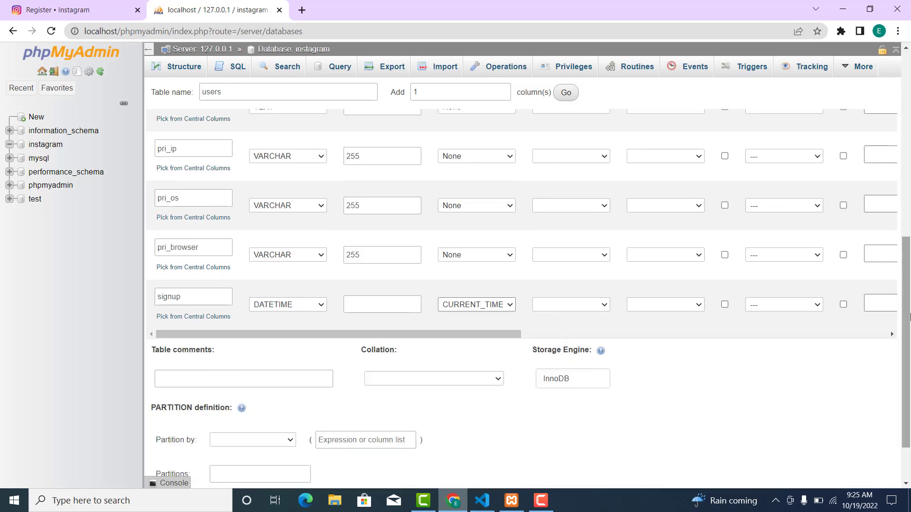
scroll("down", 3)
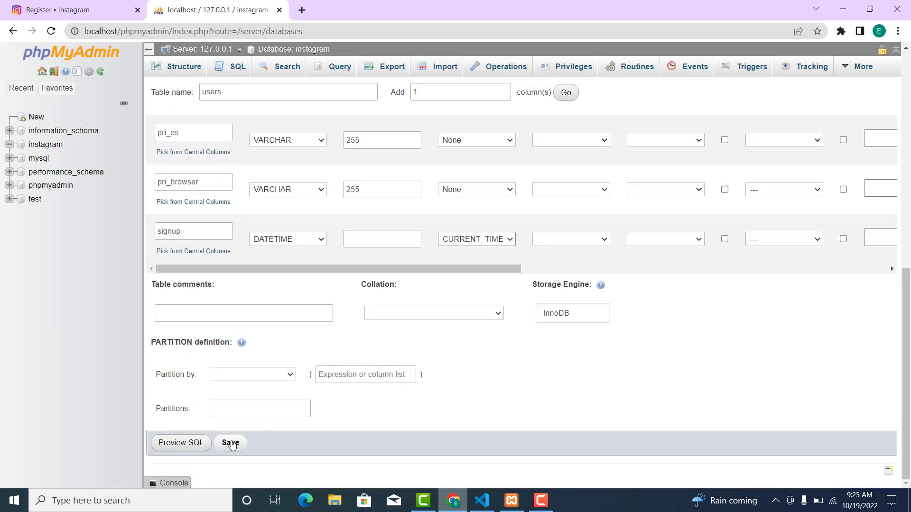
left_click(231, 443)
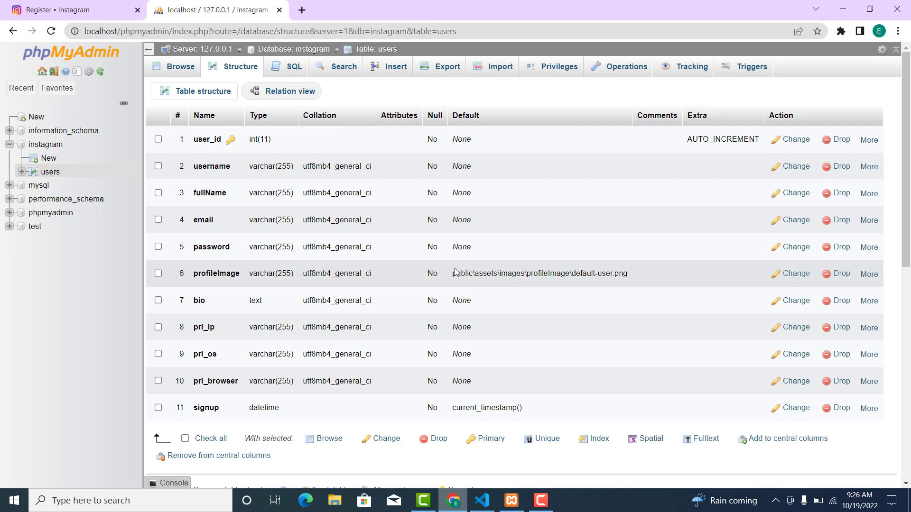
mouse_move(497, 276)
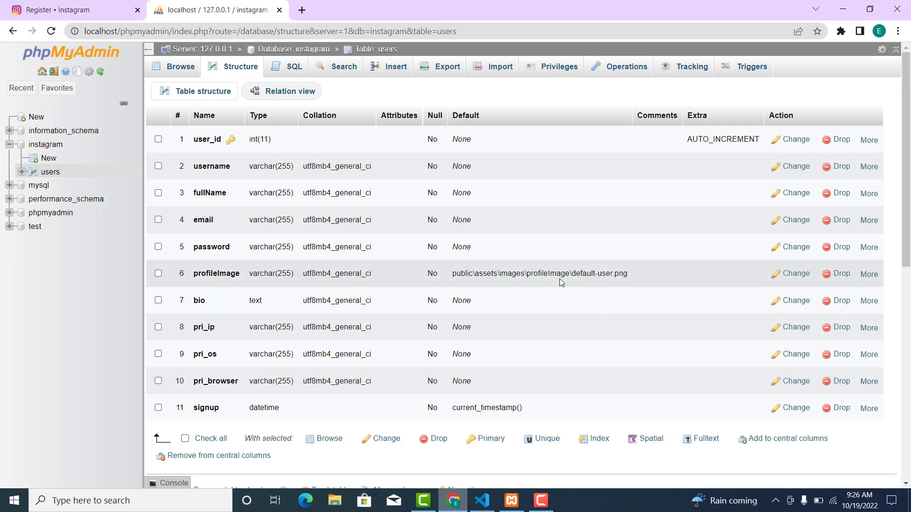
Check default-user.png in VS Code, review the users structure, and return to the Register page.
left_click(482, 501)
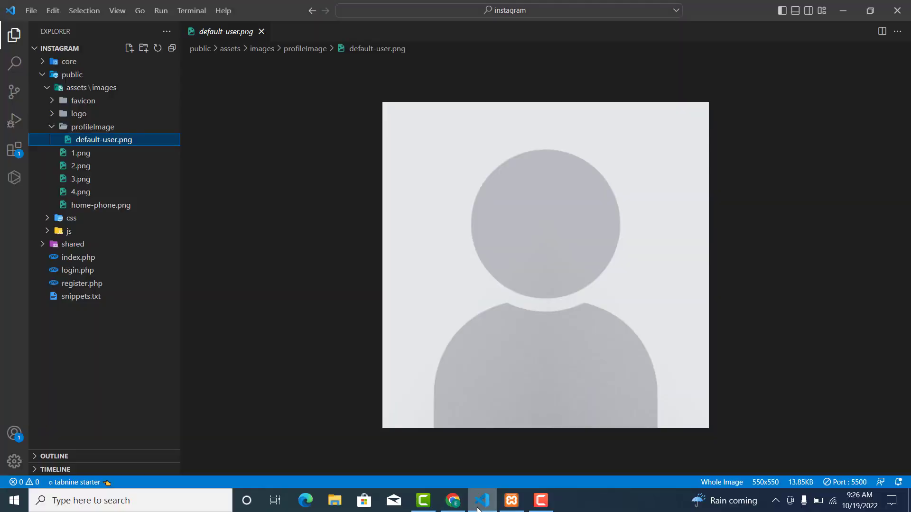
left_click(453, 502)
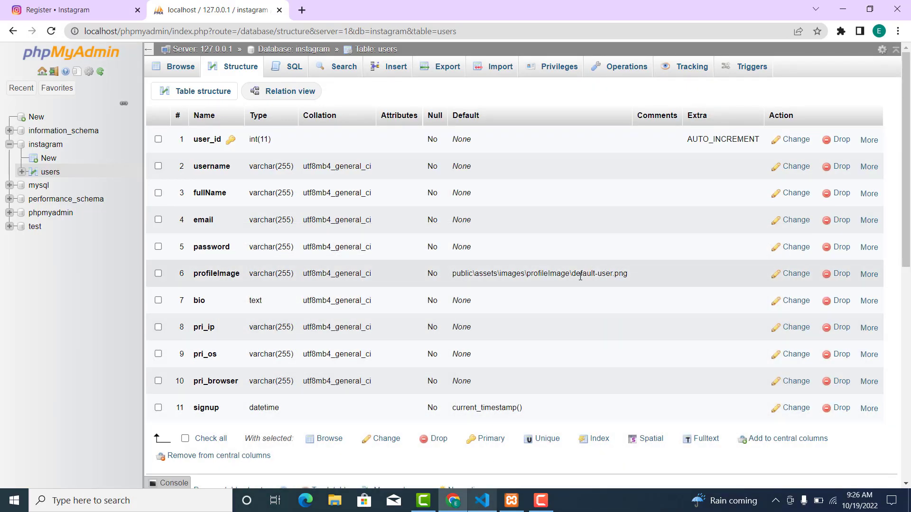
mouse_move(290, 229)
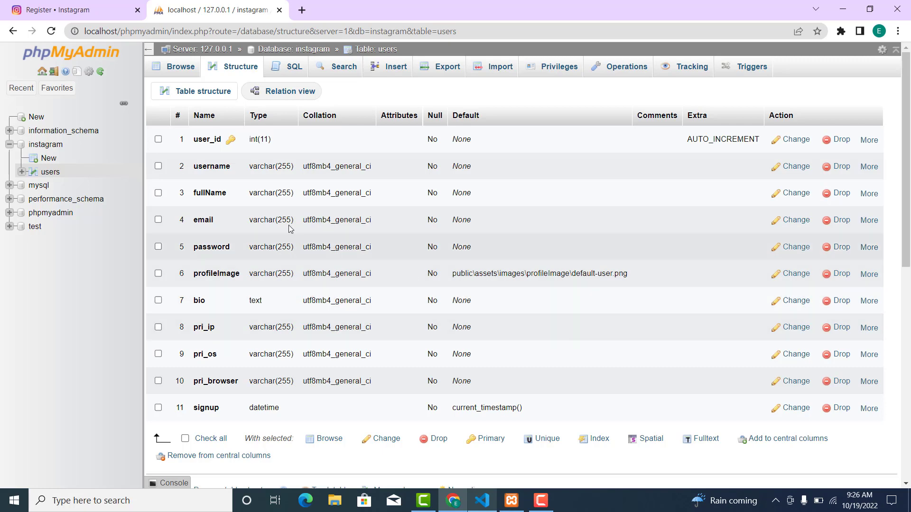
left_click(61, 10)
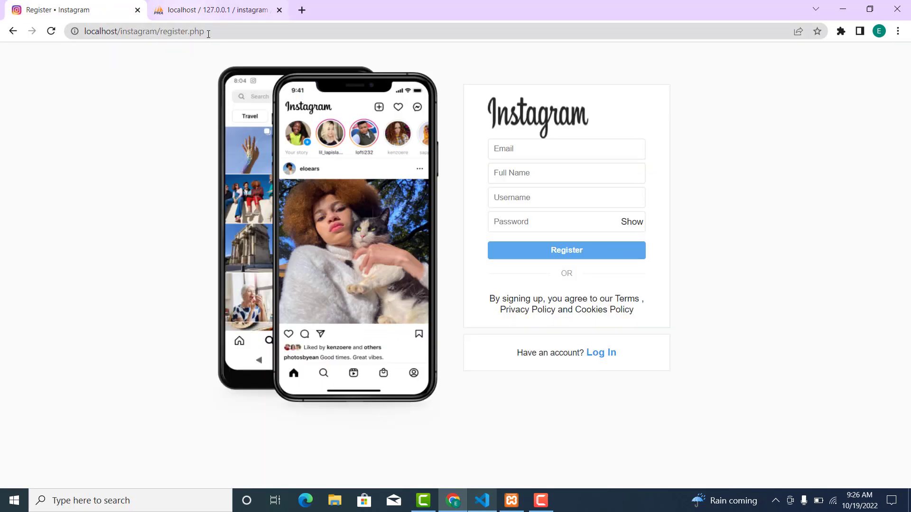